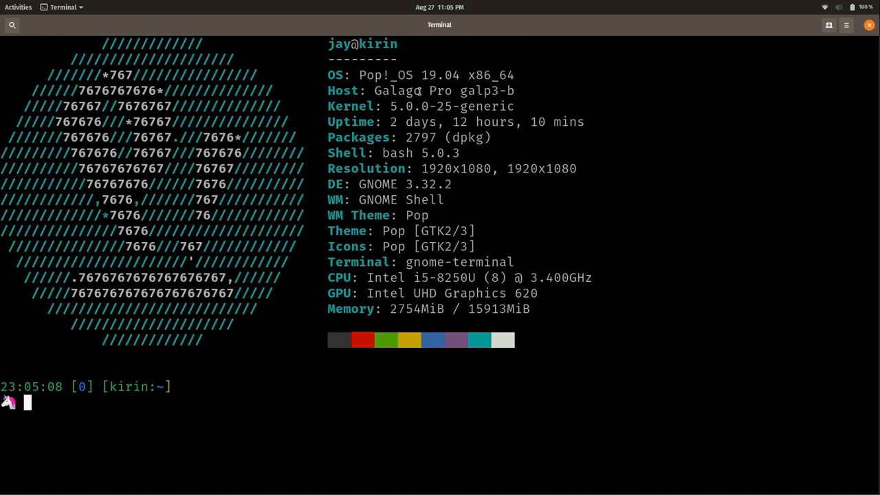
# Step: Select text in the neofetch output before clearing the terminal
pyautogui.doubleClick(438, 75)
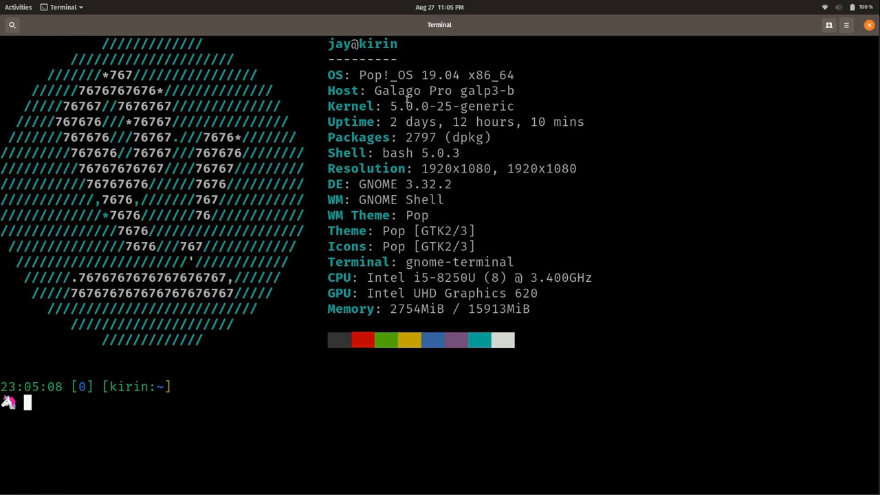
pyautogui.moveTo(420, 121)
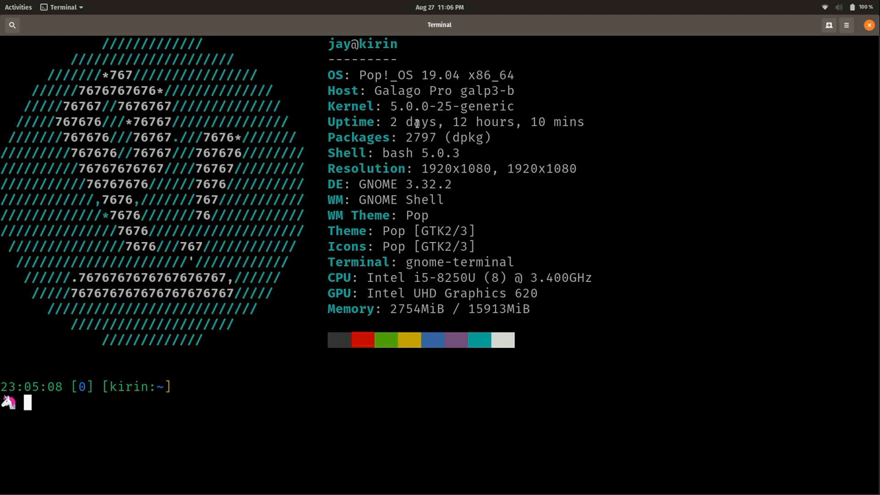
pyautogui.moveTo(440, 305)
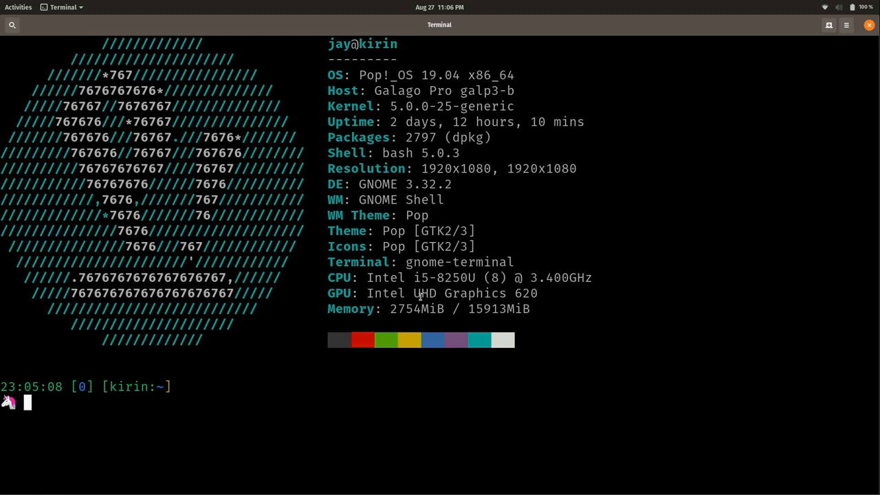
pyautogui.moveTo(519, 293)
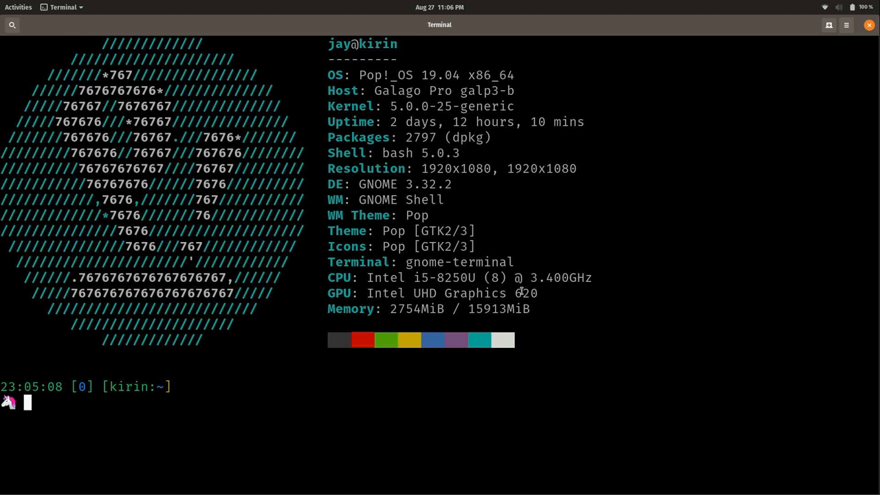
pyautogui.moveTo(404, 277)
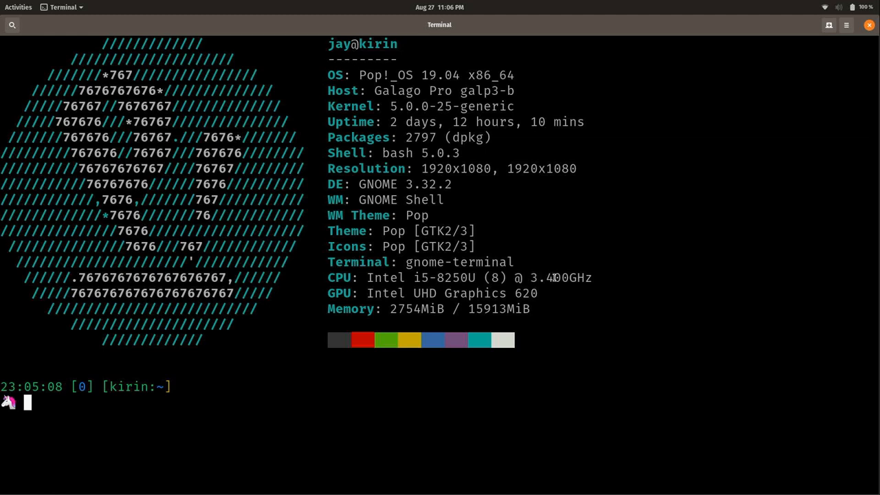
pyautogui.moveTo(543, 272)
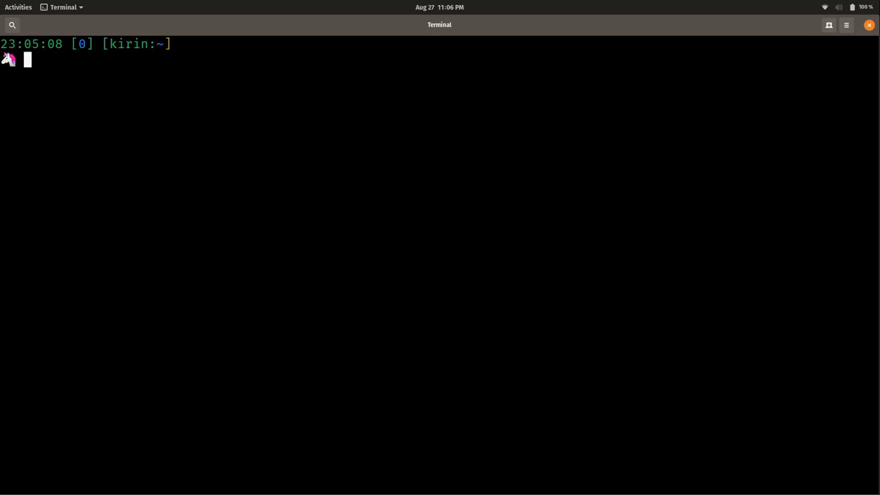
# Step: Refresh the package lists with sudo apt update
pyautogui.write('s')
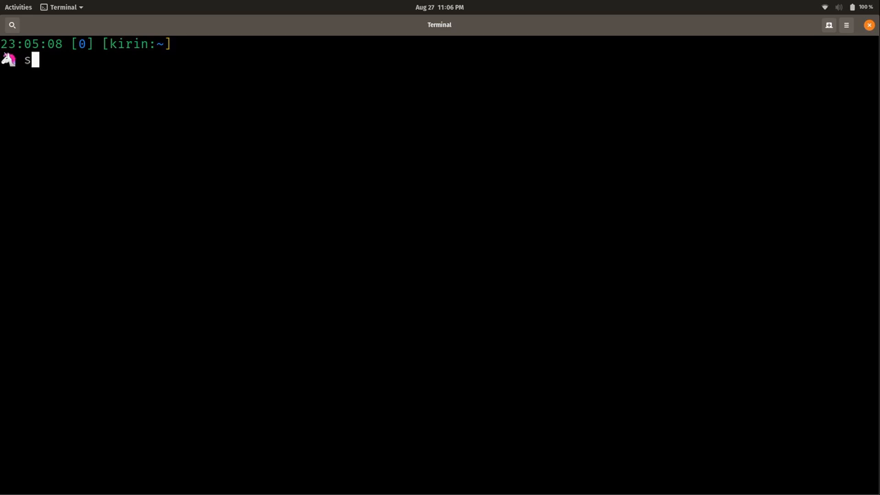
pyautogui.write('sudo apt update')
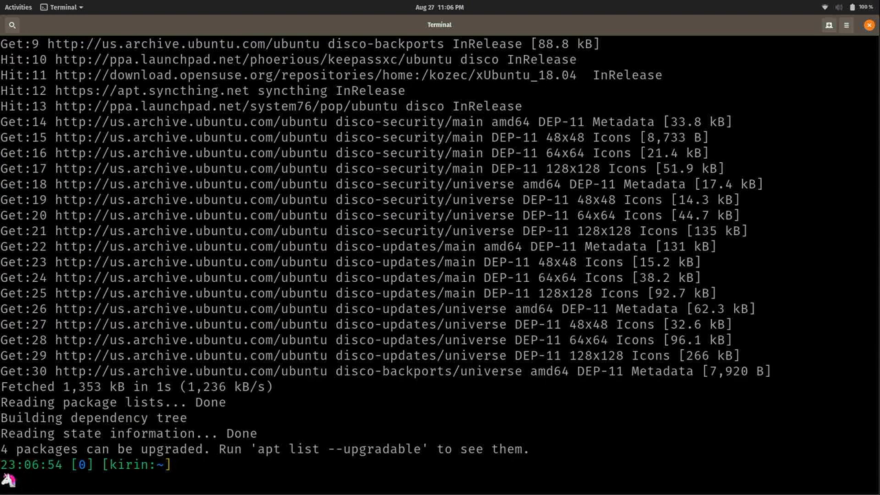
pyautogui.moveTo(66, 418)
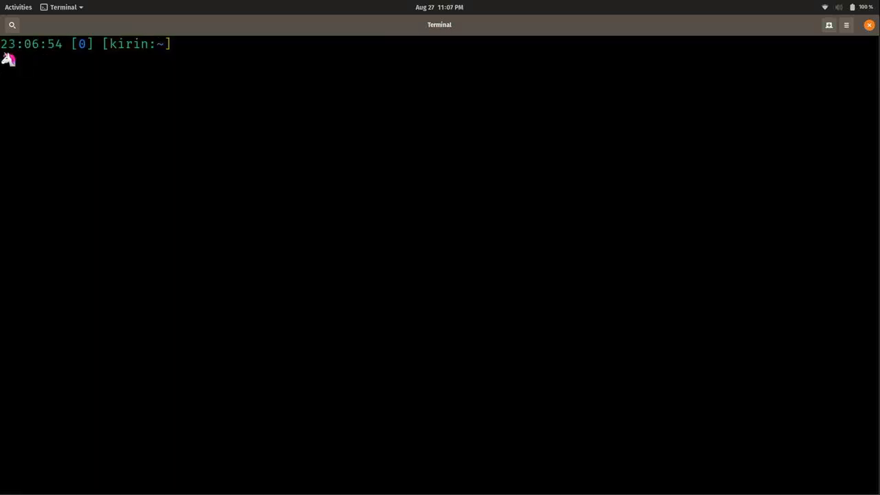
# Step: Run sudo apt dist-upgrade and confirm installing the four upgrades
pyautogui.write('sudo apt d')
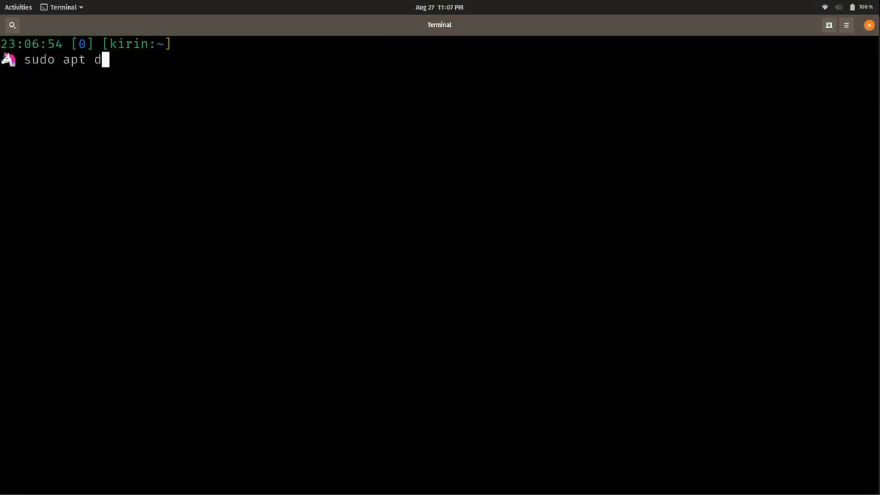
pyautogui.write('ist-upgrade')
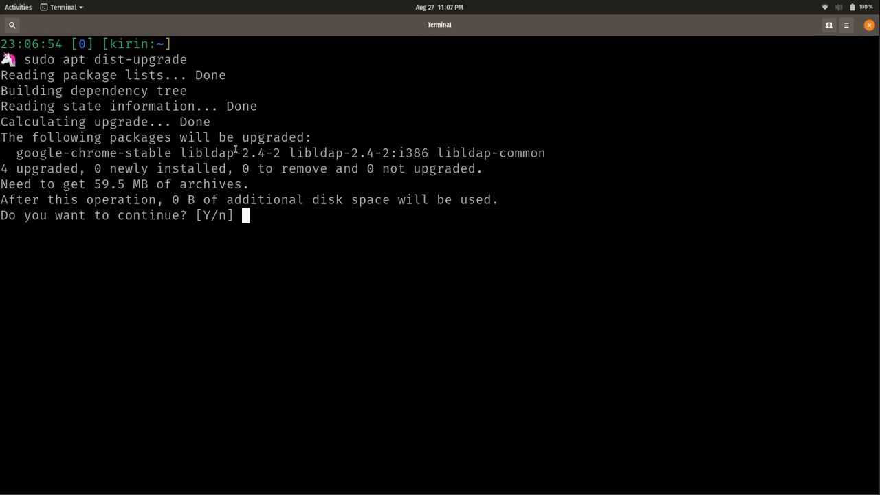
pyautogui.press('Return')
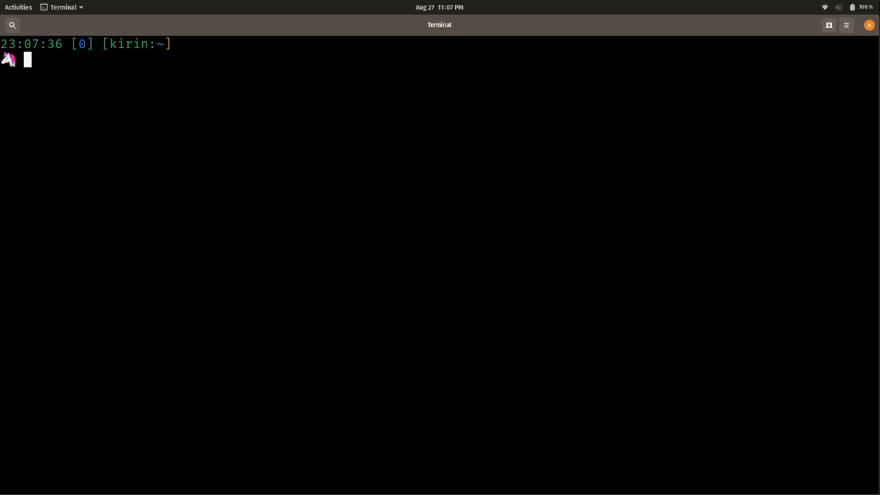
pyautogui.moveTo(236, 204)
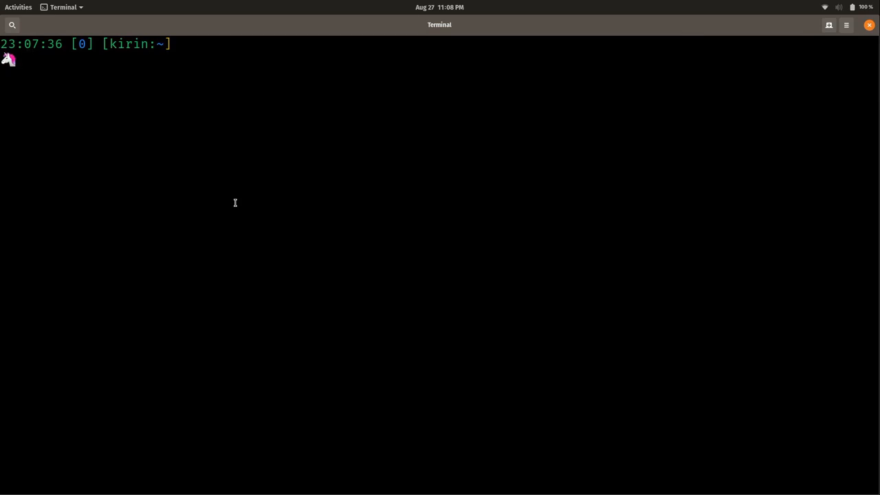
# Step: Install git, dialog, unzip and xmlstarlet with sudo apt-get install -y
pyautogui.write('sudo apt-get install -y git dialog unzip xmlstarlet')
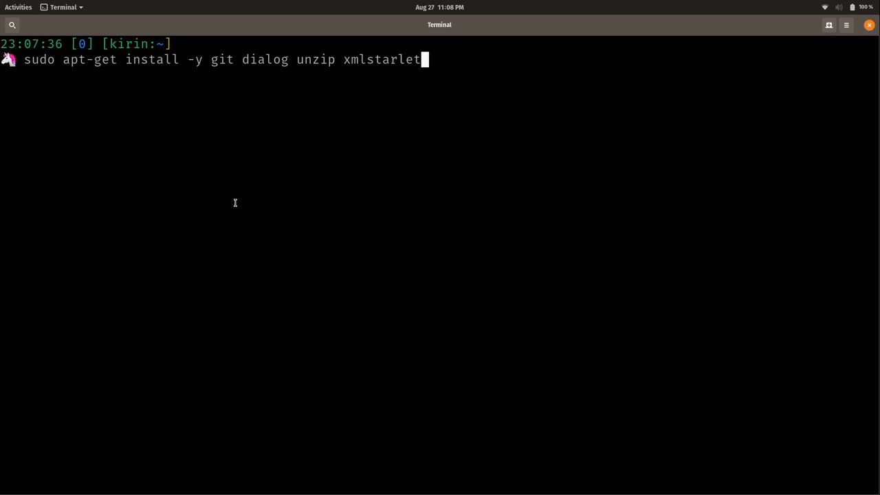
pyautogui.press('Return')
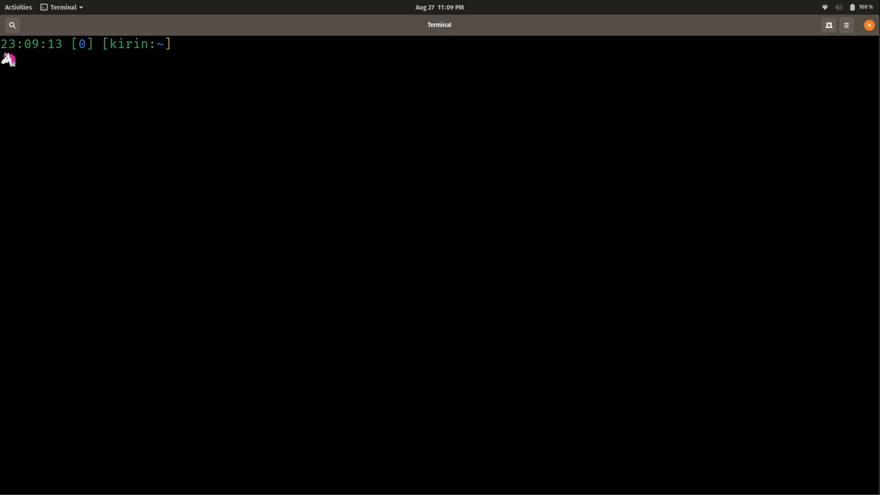
# Step: Create a git directory in home with mkdir git
pyautogui.write('mk')
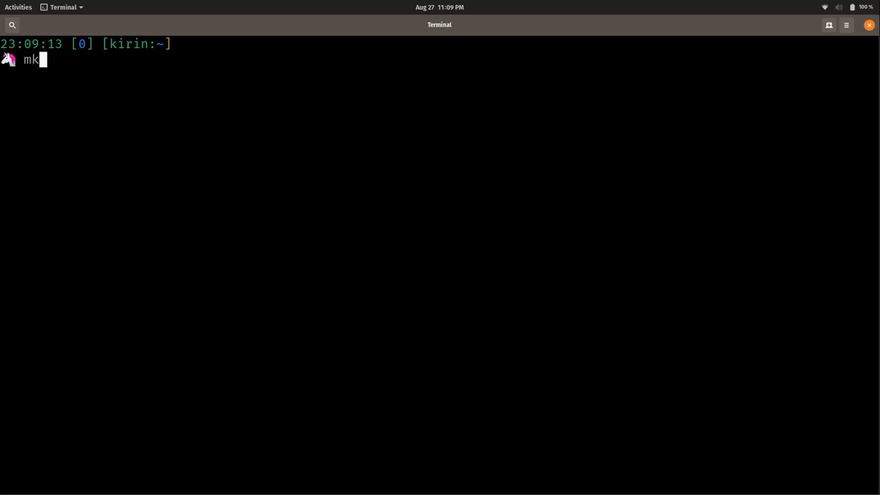
pyautogui.write('dir git')
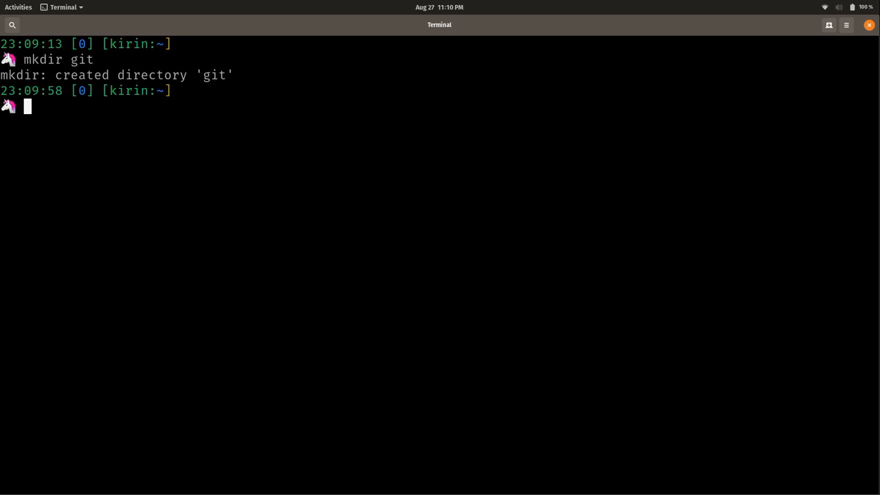
# Step: Change into the new git directory so the prompt sits at ~/git
pyautogui.write('cd')
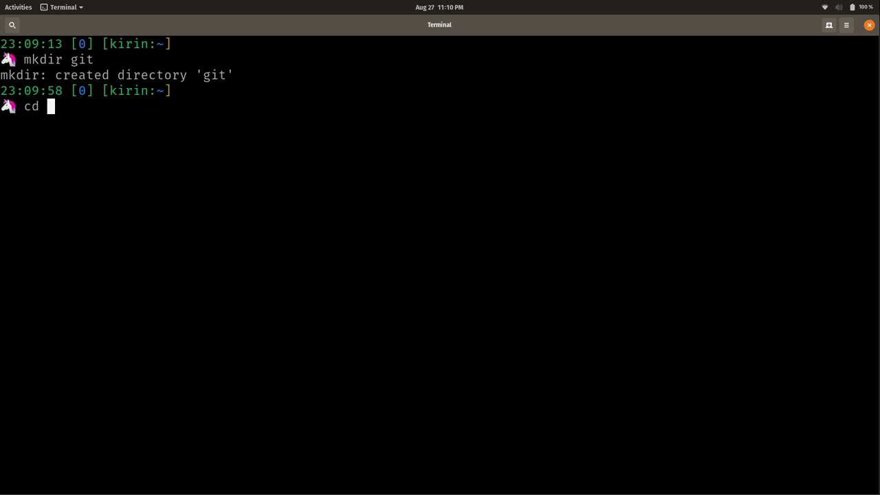
pyautogui.write('git')
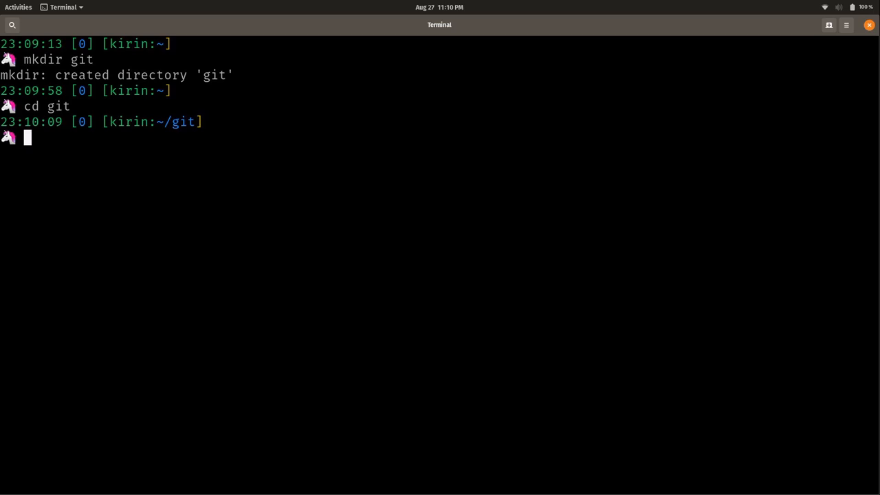
pyautogui.write('p')
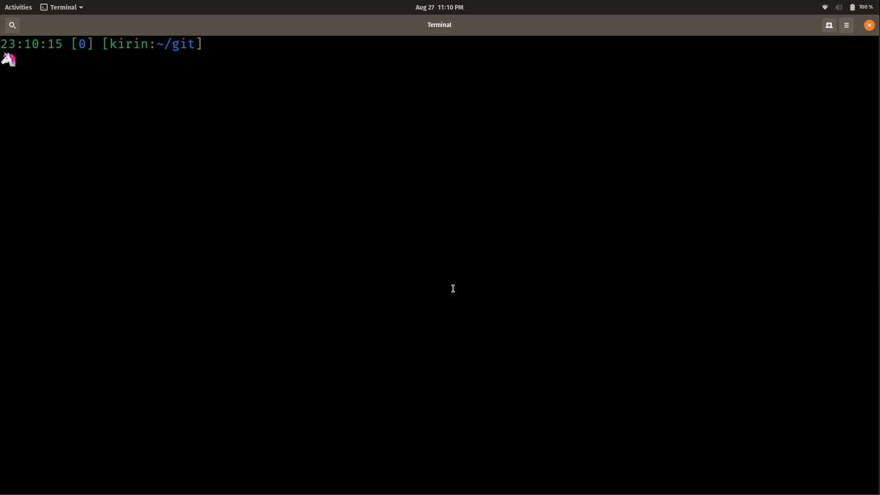
# Step: Clone the RetroPie-Setup repository from GitHub with --depth=1 into ~/git
pyautogui.write('git clone --depth=1 https://github.com/RetroPie/RetroPie-Setup.git')
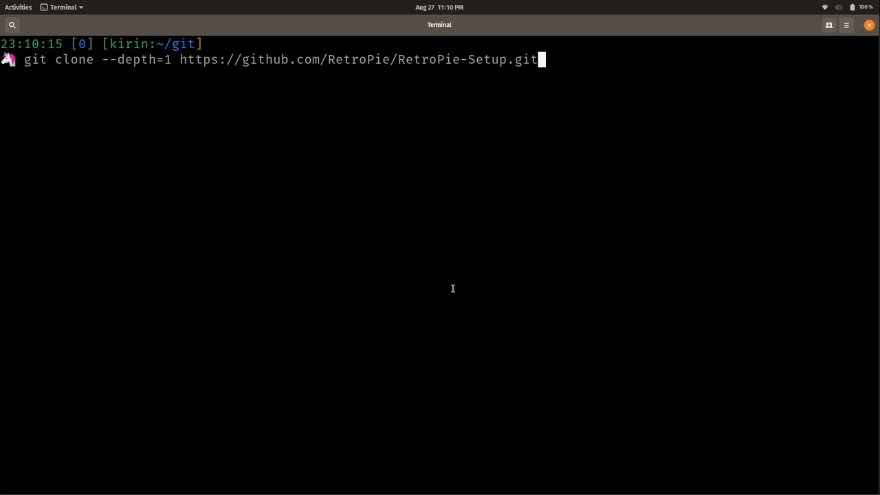
pyautogui.press('Return')
pyautogui.write('ls')
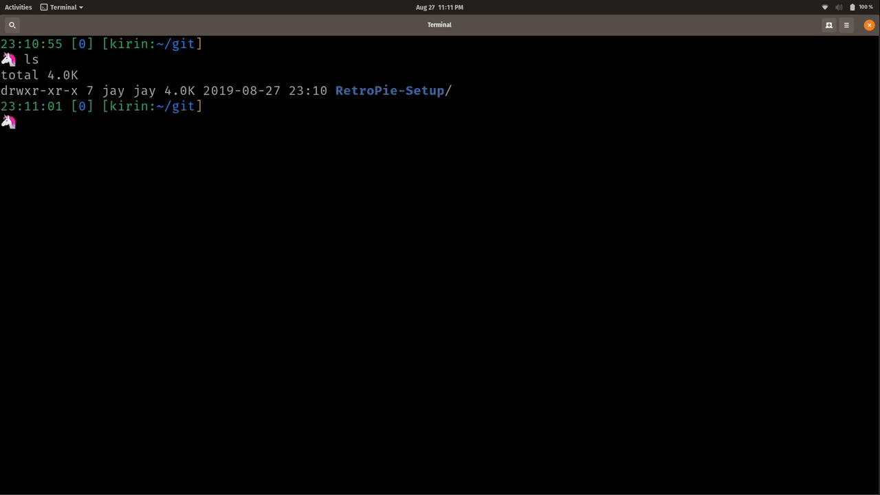
# Step: Move into the RetroPie-Setup directory
pyautogui.write('cd RetroPie-Setup/')
pyautogui.write('ls')
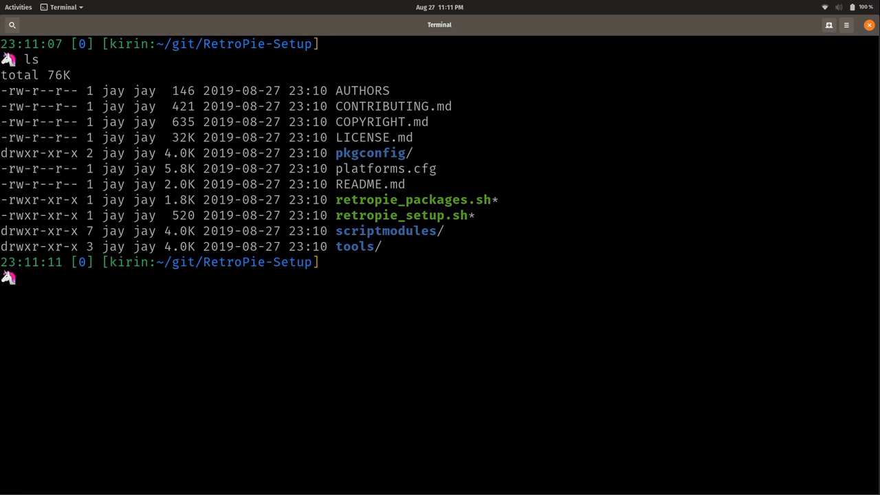
pyautogui.doubleClick(351, 215)
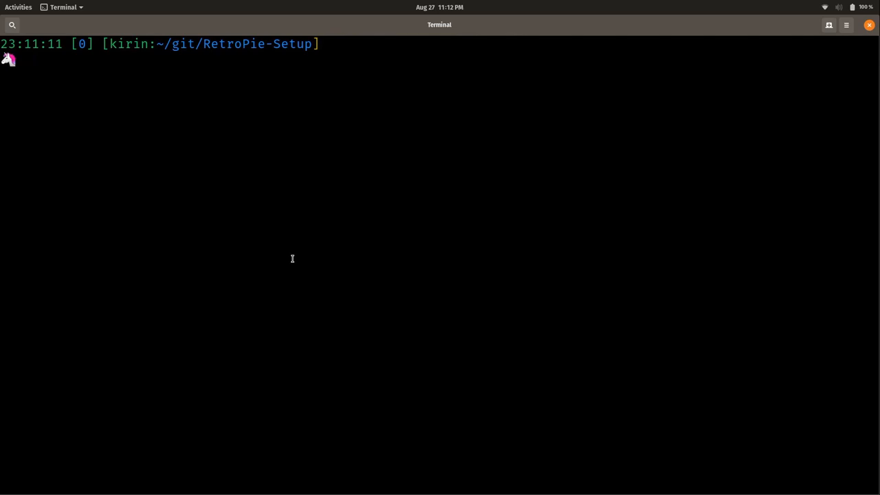
# Step: Launch the setup script with sudo ./retropie_setup.sh
pyautogui.write('sudo ./retropie_setup.sh')
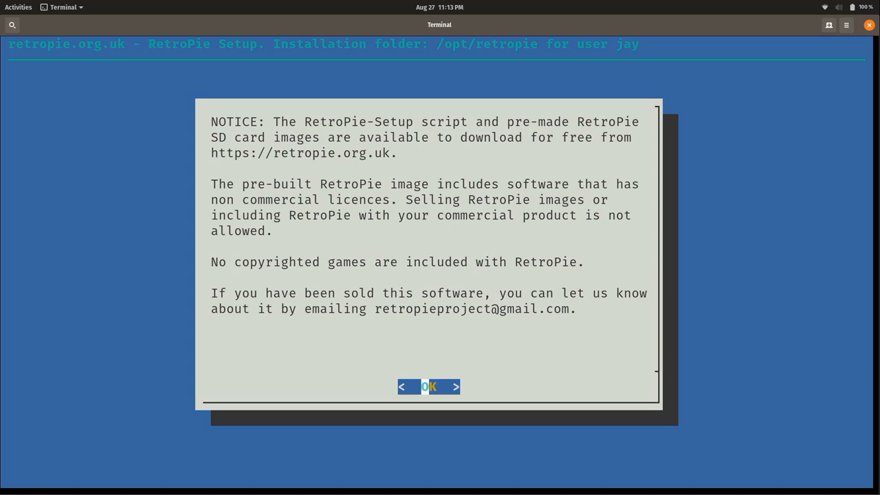
# Step: Dismiss the licence notice and choose Basic install from the RetroPie-Setup menu
pyautogui.click(427, 386)
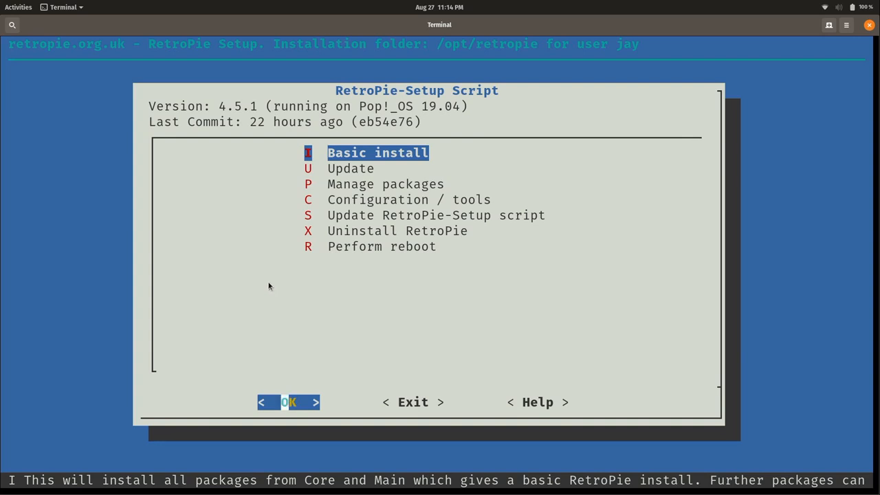
pyautogui.moveTo(424, 115)
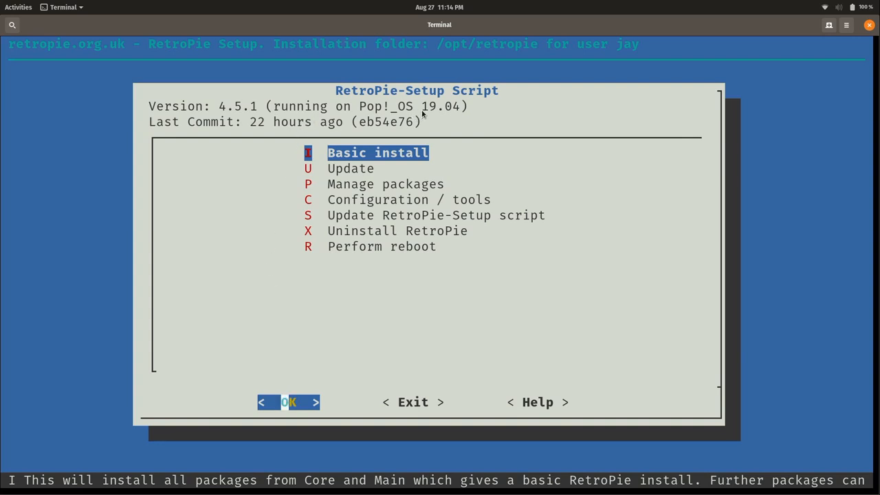
pyautogui.moveTo(209, 128)
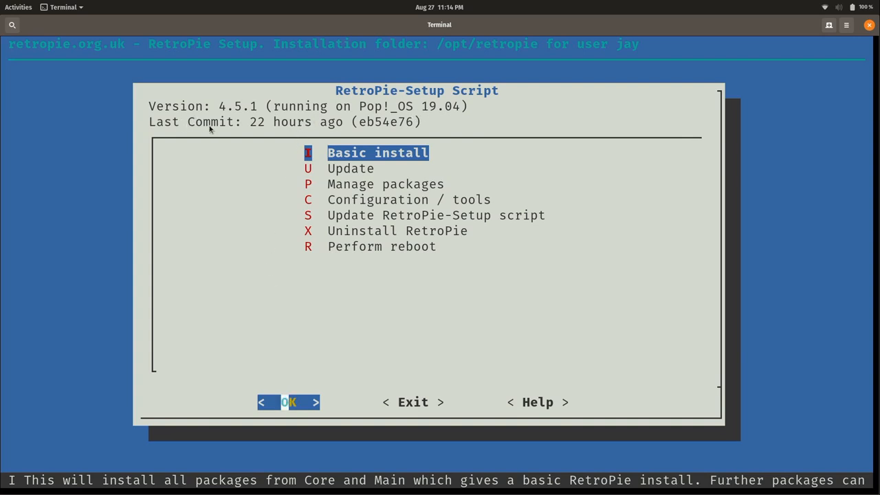
pyautogui.moveTo(308, 132)
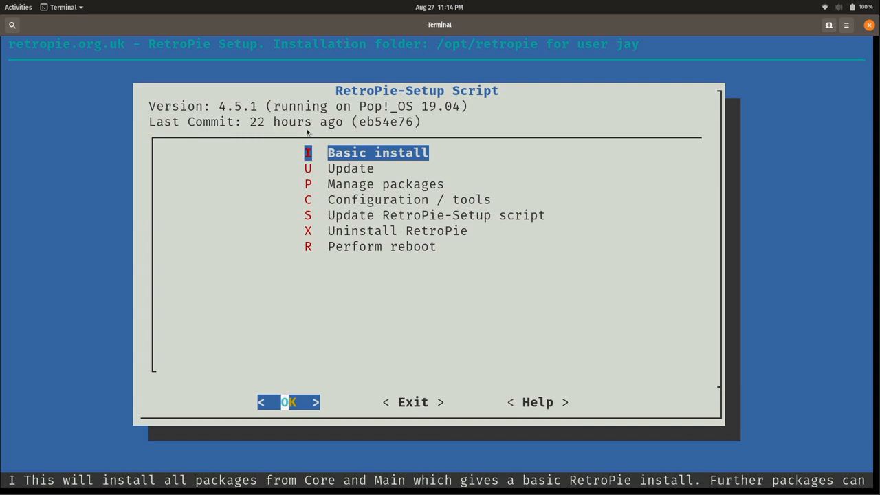
pyautogui.moveTo(272, 129)
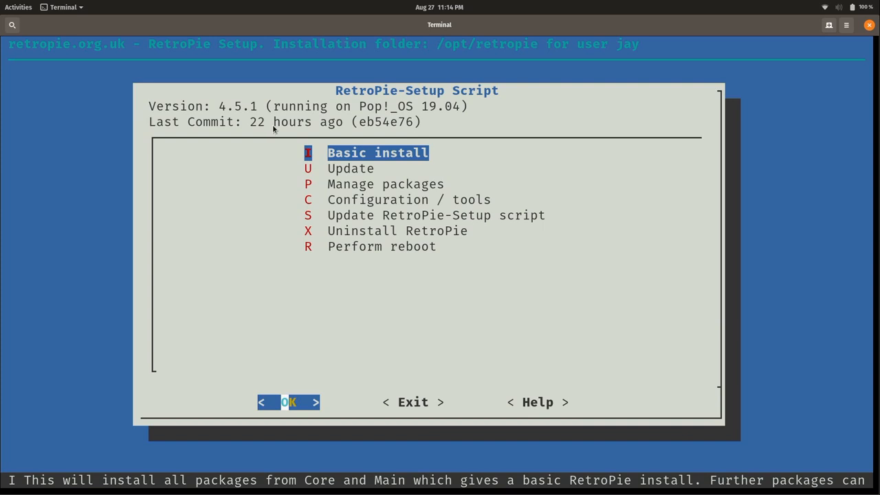
pyautogui.click(288, 402)
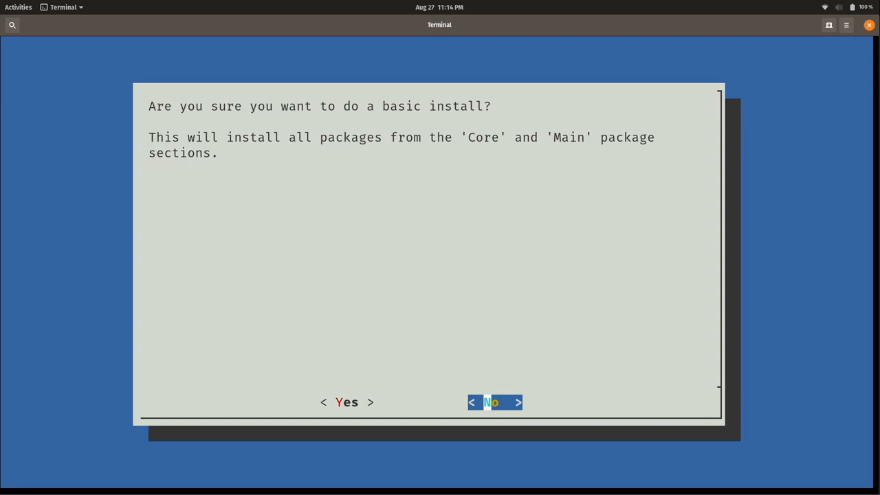
# Step: Answer Yes to confirm running the basic RetroPie install
pyautogui.press('Left')
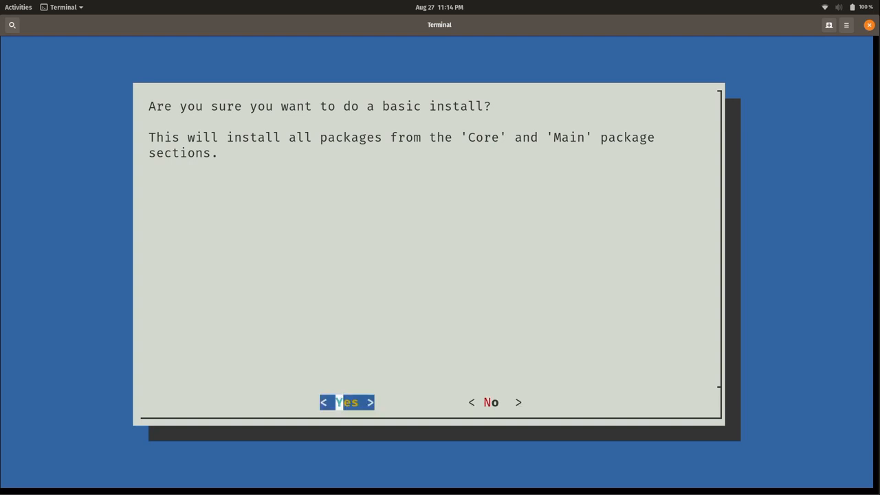
pyautogui.click(347, 402)
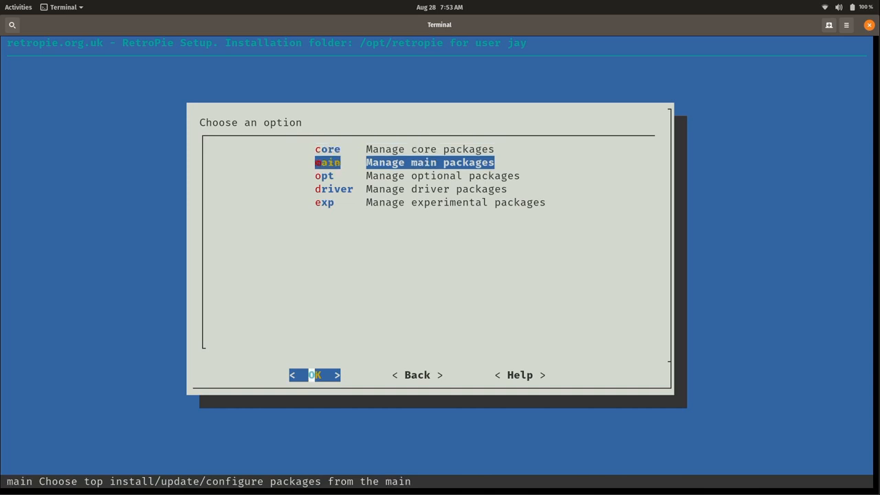
# Step: Install the optional lr-ppsspp PSP emulator package from source
pyautogui.click(315, 374)
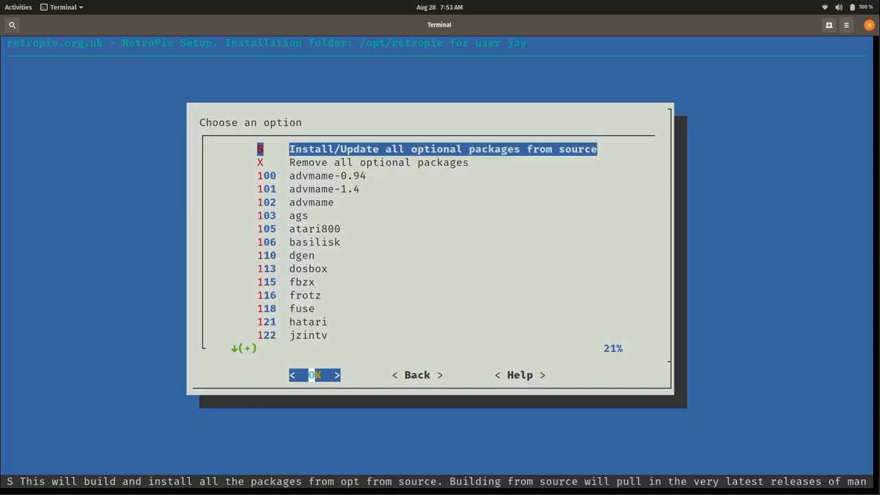
pyautogui.press('Down')
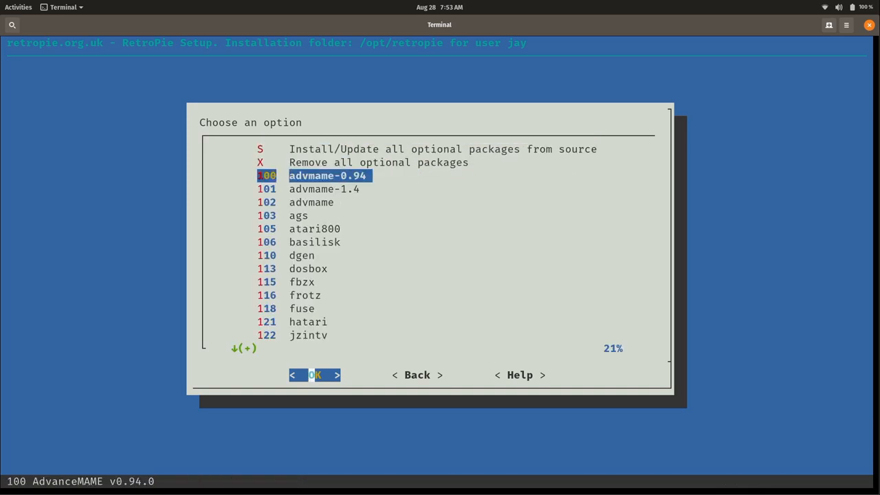
pyautogui.press('Down')
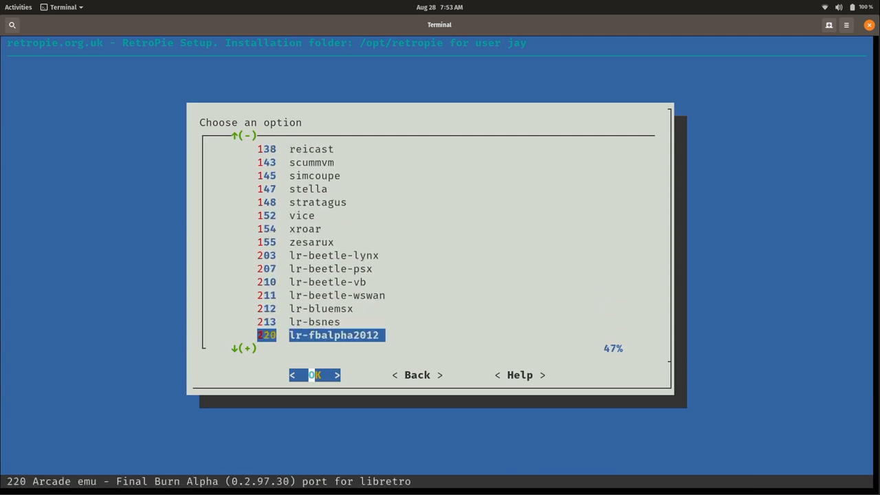
pyautogui.scroll(-3)
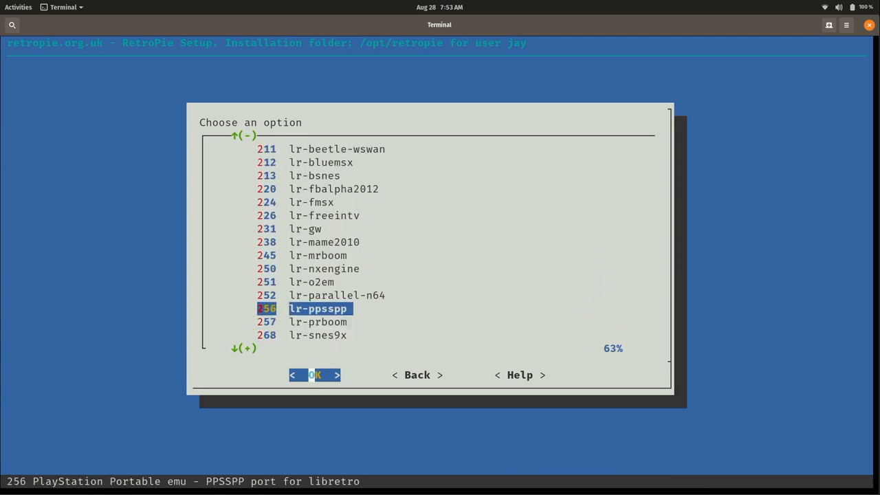
pyautogui.click(313, 374)
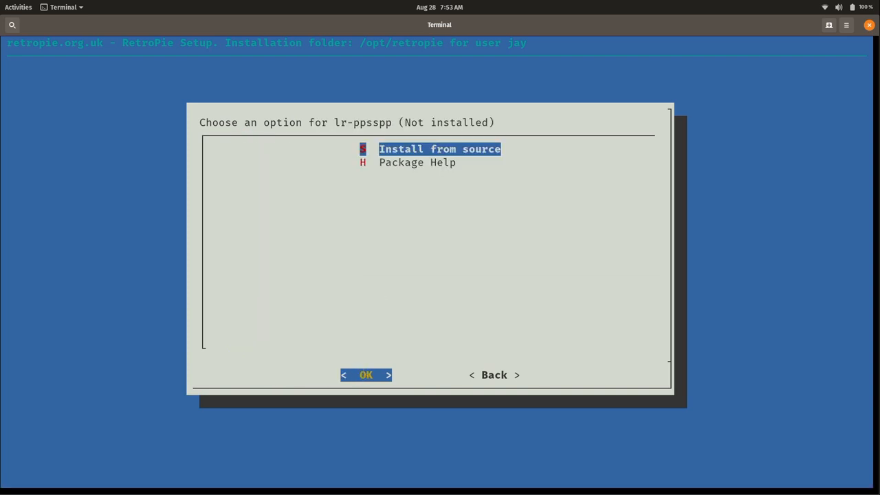
pyautogui.click(365, 375)
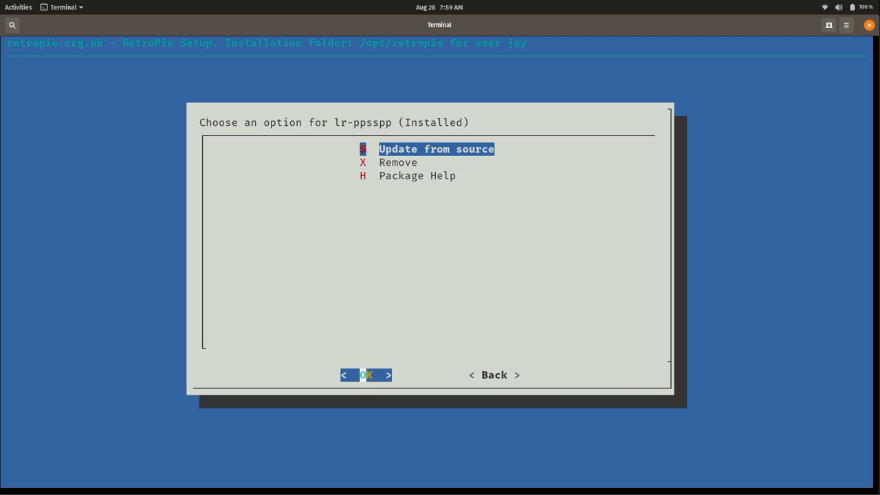
# Step: Back out of the lr-ppsspp options and exit RetroPie-Setup to the shell prompt
pyautogui.press('Tab')
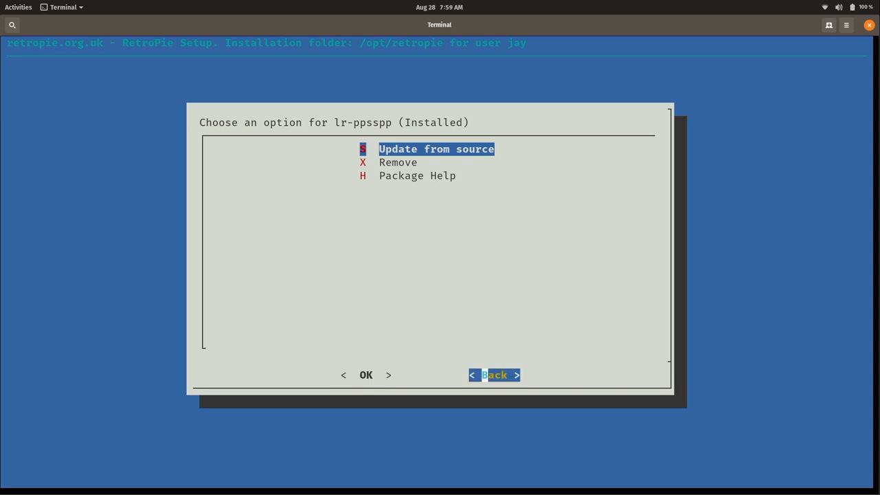
pyautogui.click(495, 374)
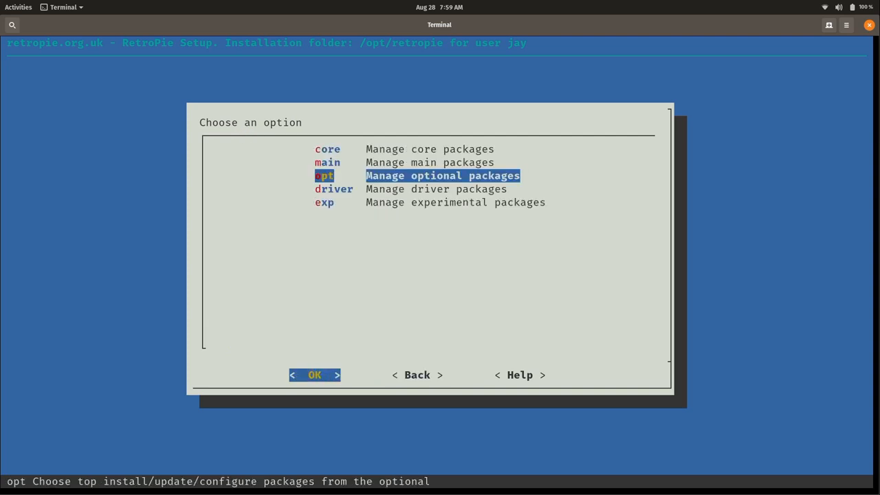
pyautogui.click(417, 374)
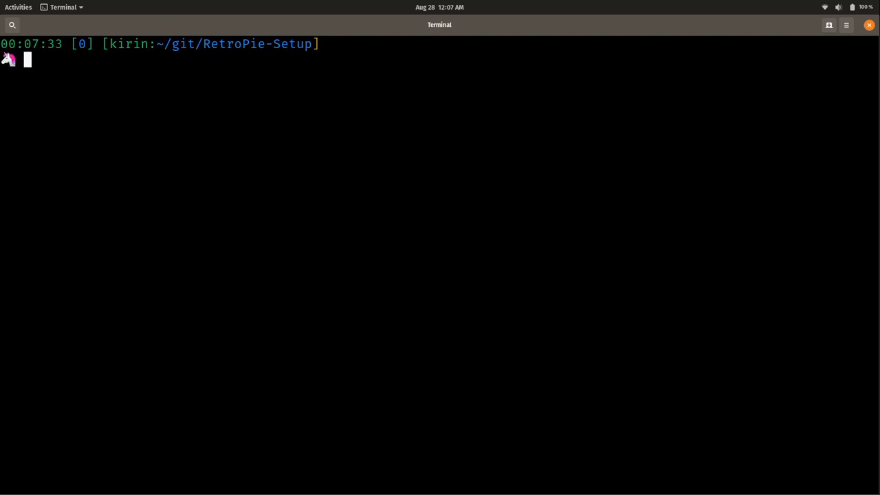
# Step: Search Activities for 'rpie' and select the RetroPie launcher result
pyautogui.click(18, 8)
pyautogui.write('rpie')
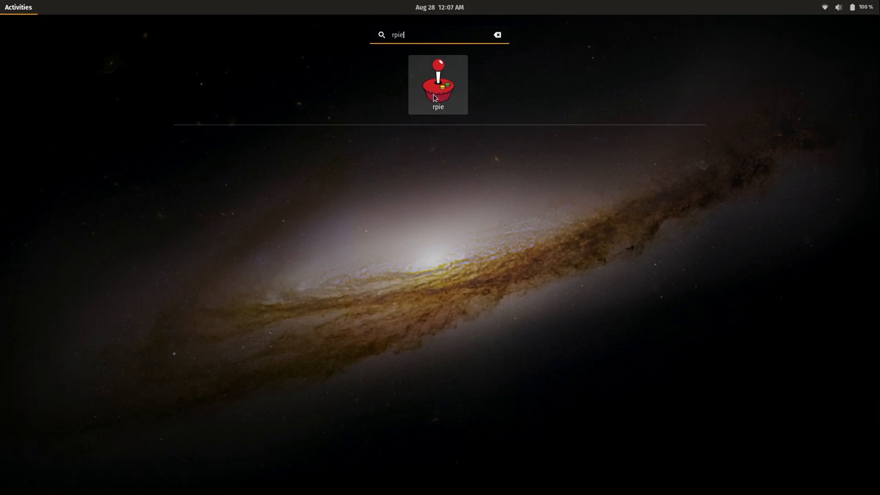
pyautogui.click(437, 85)
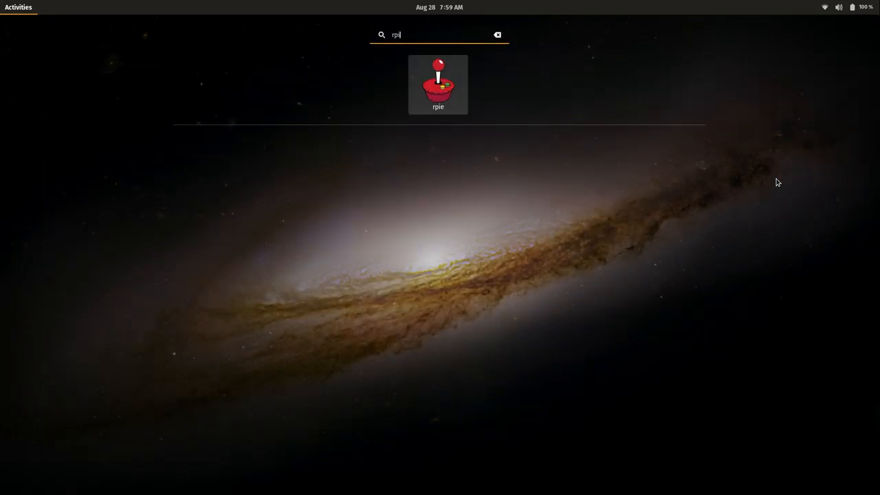
# Step: Launch the rpie RetroPie app from the Activities search
pyautogui.click(438, 84)
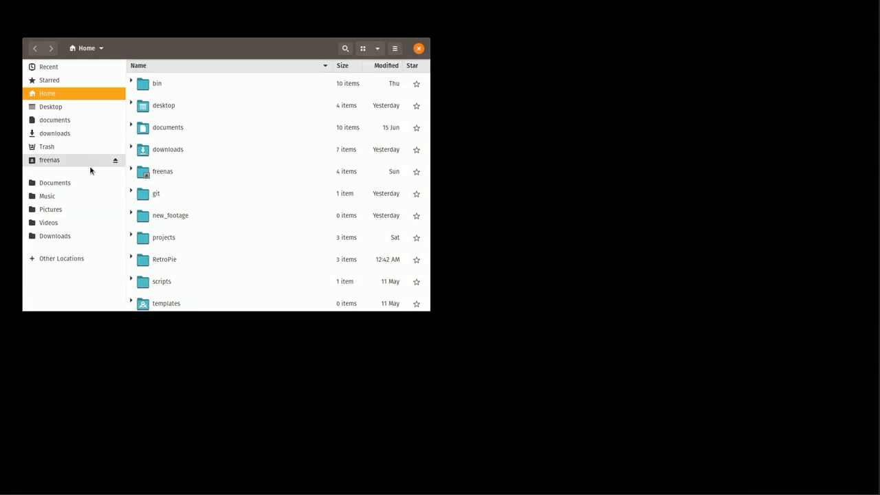
# Step: Browse from the home folder into RetroPie/roms and open the nes ROMs folder
pyautogui.click(165, 258)
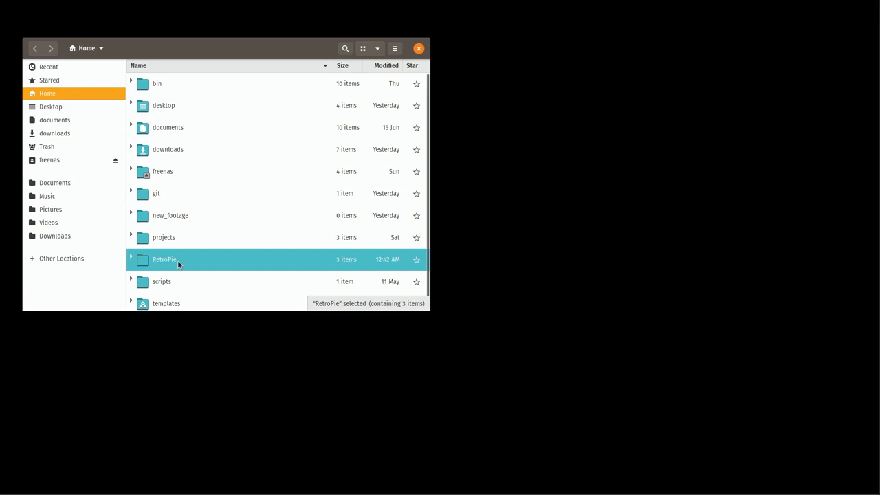
pyautogui.moveTo(197, 265)
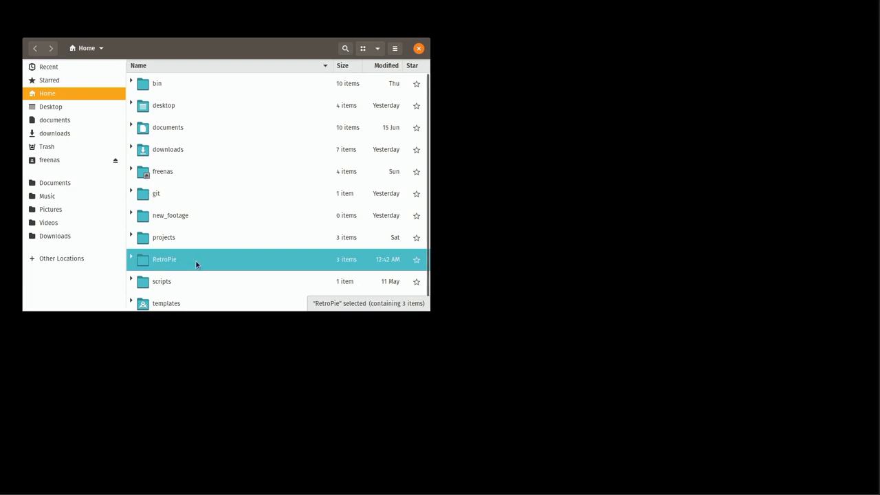
pyautogui.doubleClick(165, 258)
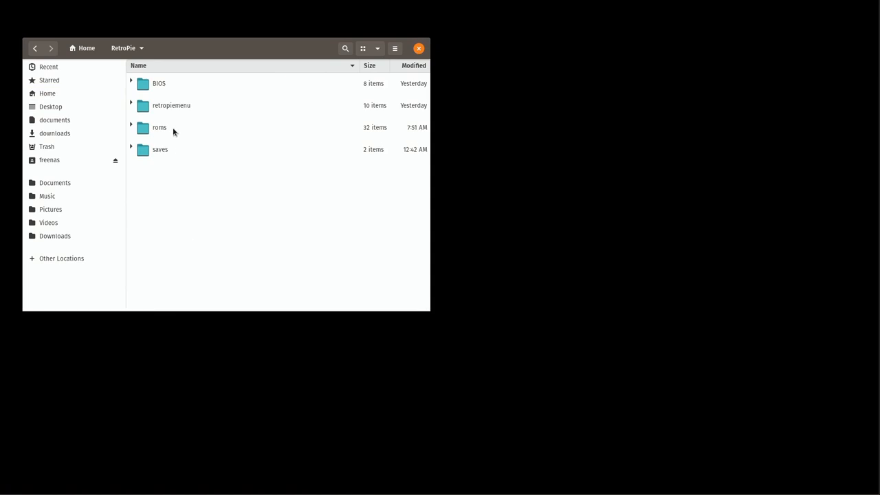
pyautogui.doubleClick(160, 126)
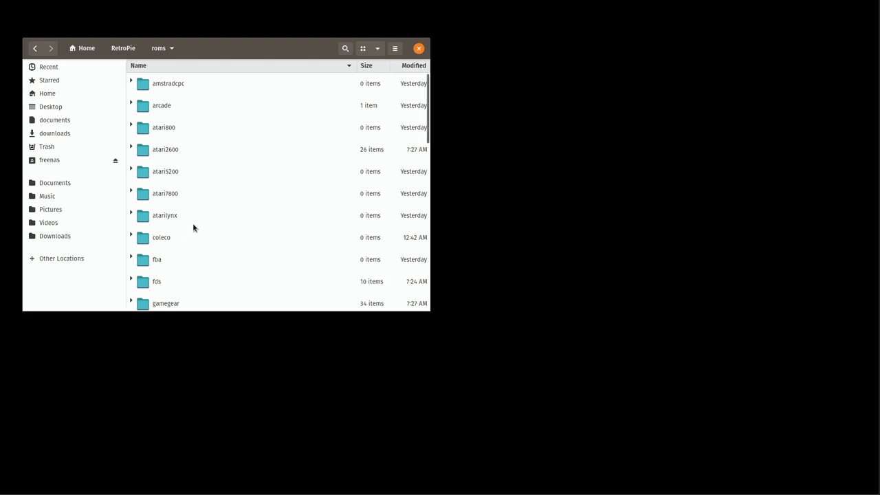
pyautogui.scroll(-3)
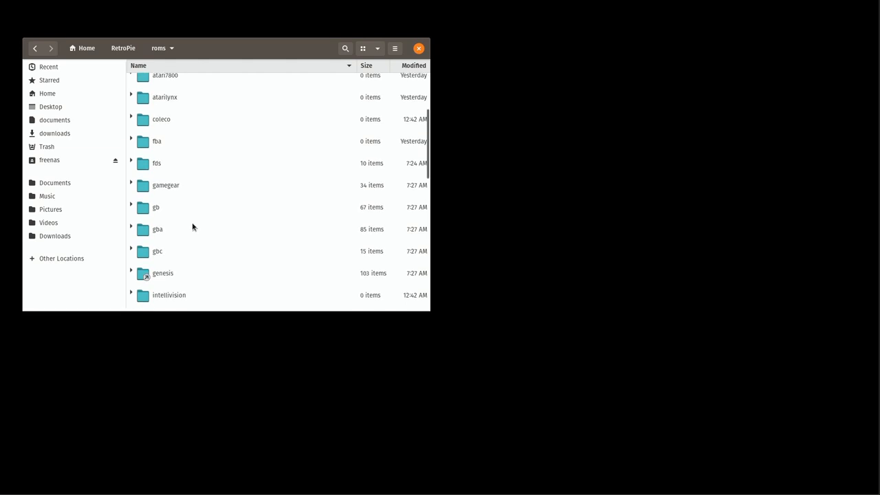
pyautogui.scroll(-3)
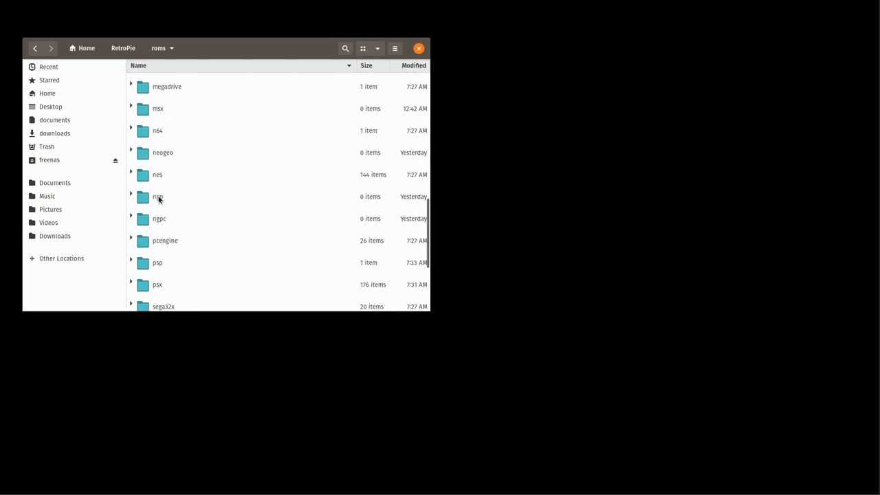
pyautogui.doubleClick(157, 173)
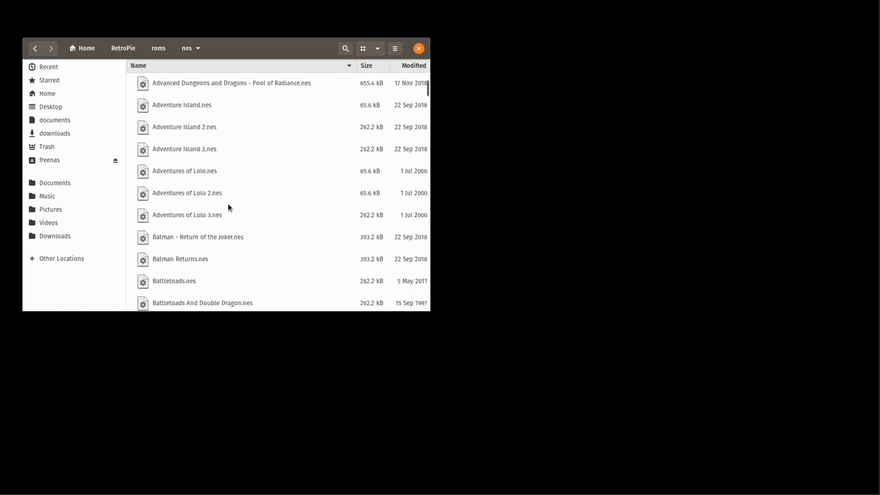
# Step: Scroll through the ROM listing, then close Files to return to EmulationStation
pyautogui.scroll(-3)
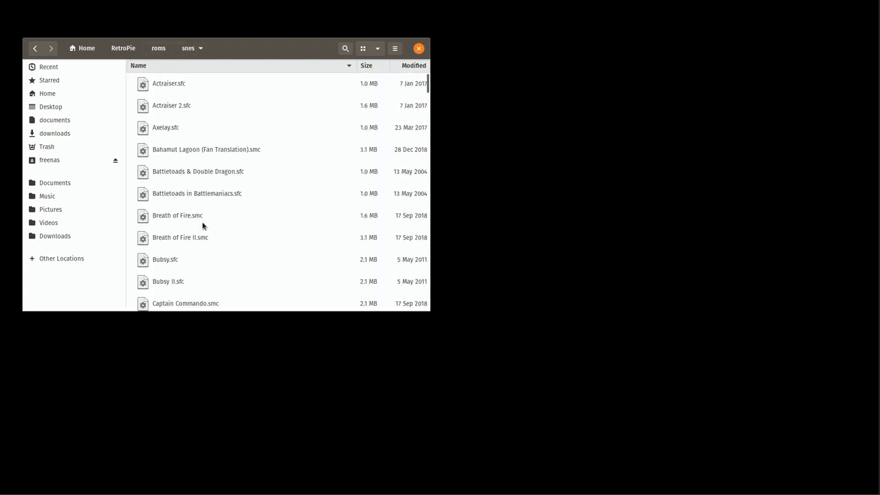
pyautogui.scroll(-3)
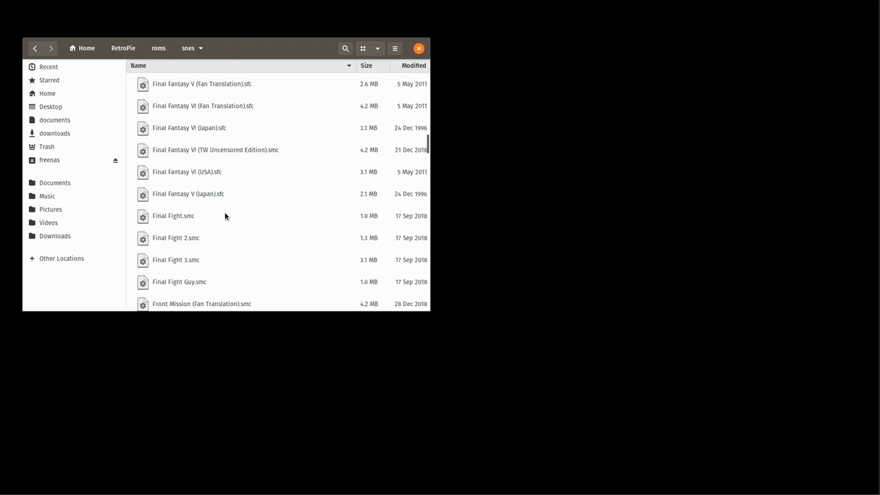
pyautogui.scroll(-3)
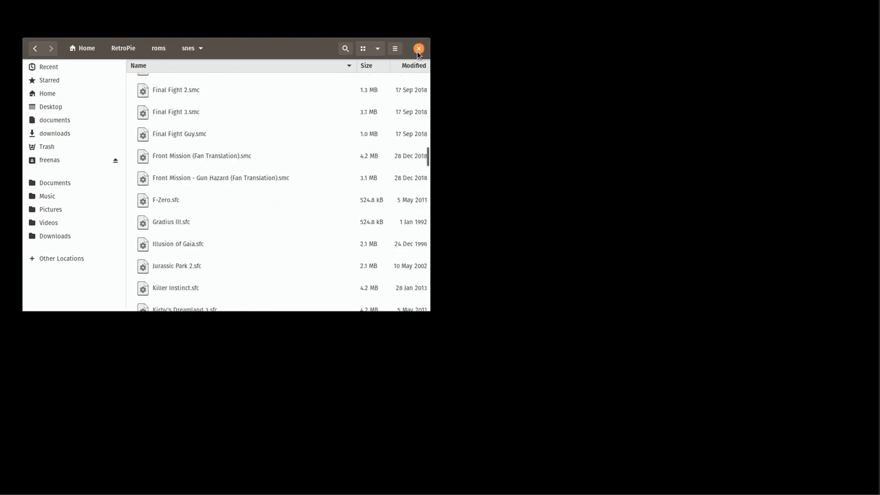
pyautogui.click(420, 47)
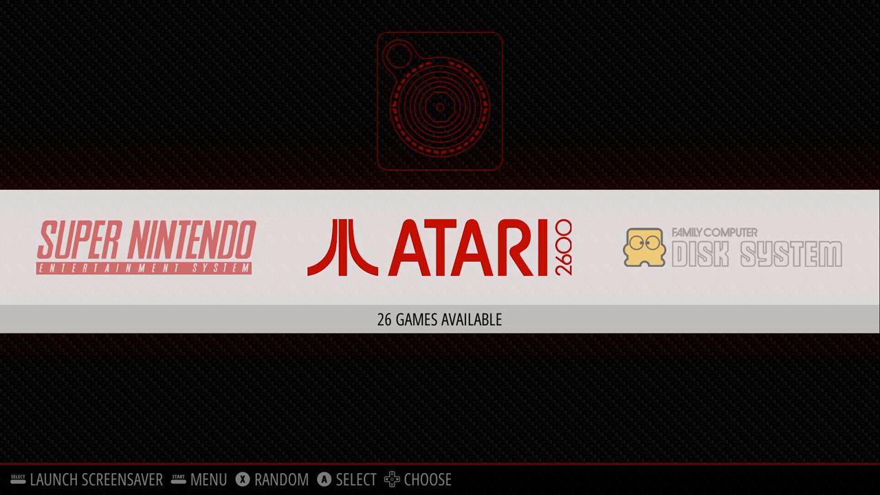
# Step: Bring up EmulationStation's MAIN MENU from the system carousel with Start
pyautogui.press('start')
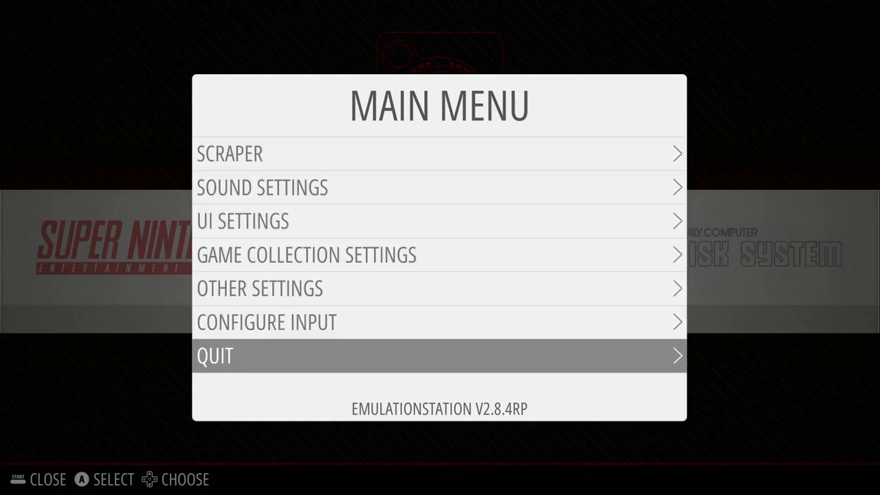
pyautogui.click(214, 356)
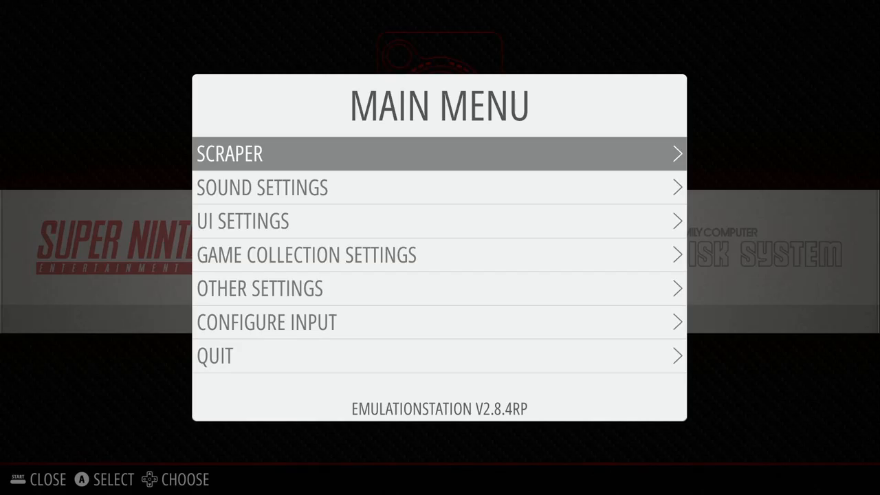
# Step: Choose CONFIGURE INPUT and answer its confirmation prompt
pyautogui.click(266, 322)
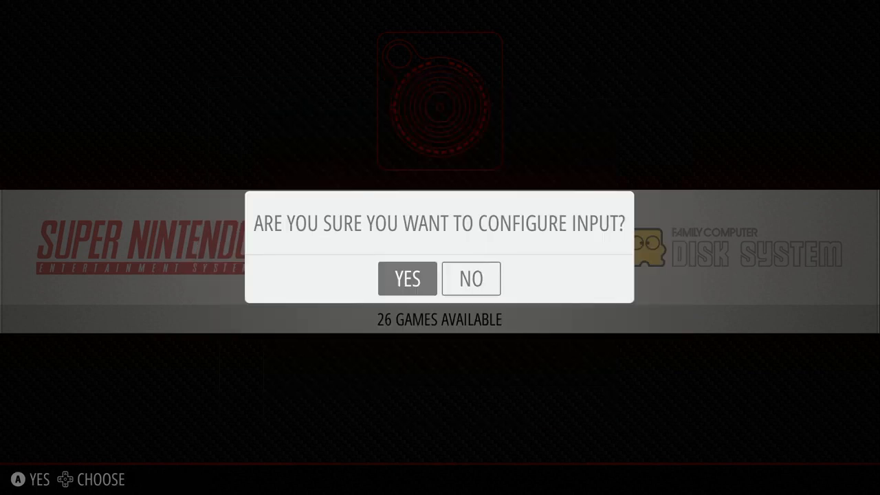
pyautogui.click(407, 277)
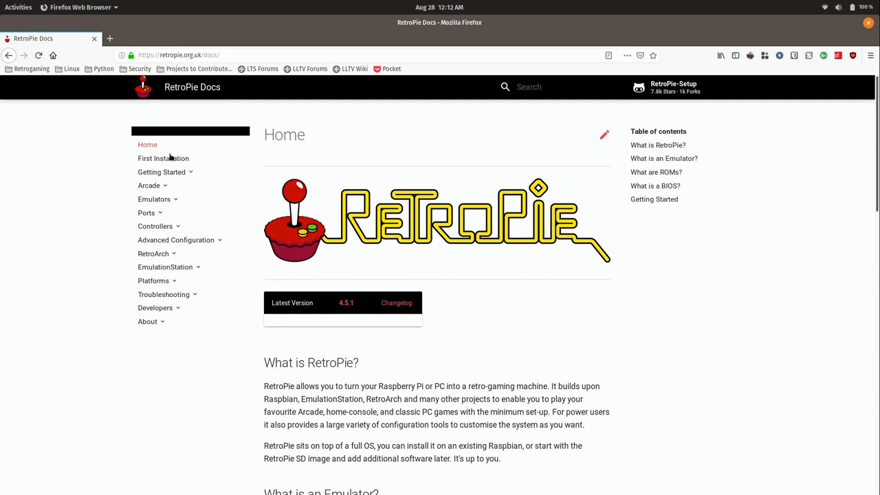
# Step: Expand Emulators in the docs sidebar and open the Super Nintendo Entertainment System page
pyautogui.click(154, 198)
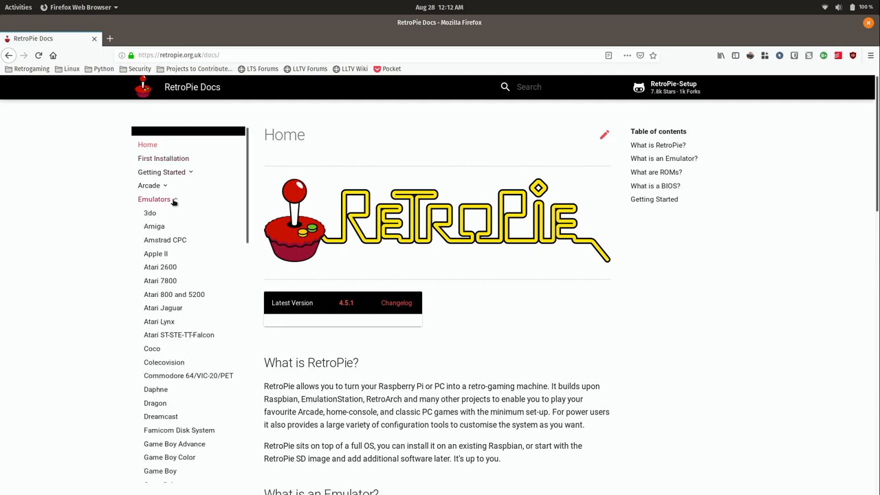
pyautogui.moveTo(159, 281)
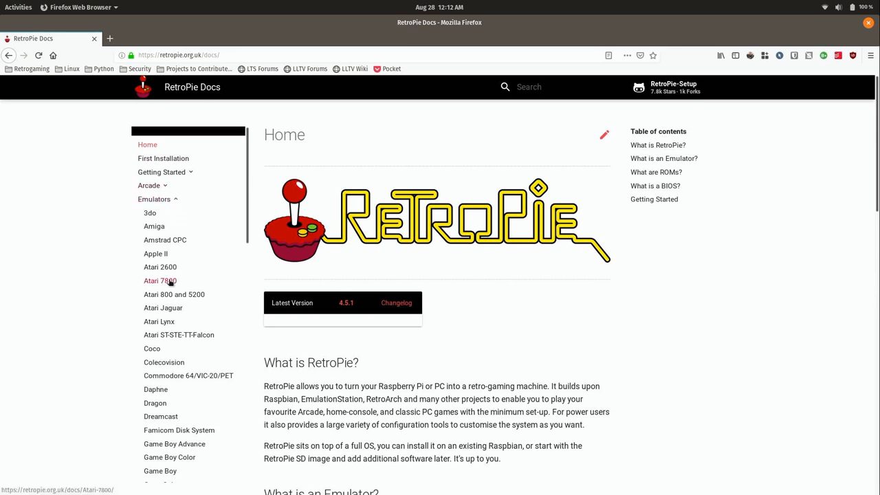
pyautogui.scroll(-3)
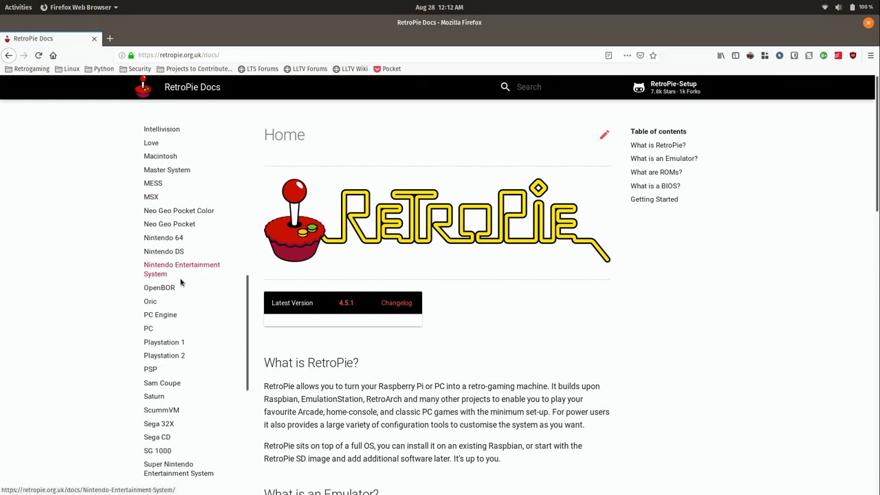
pyautogui.scroll(-3)
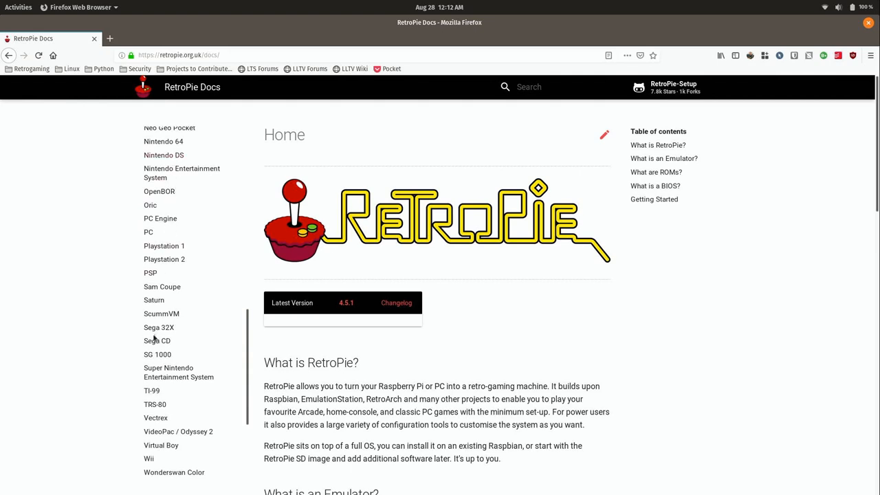
pyautogui.moveTo(179, 373)
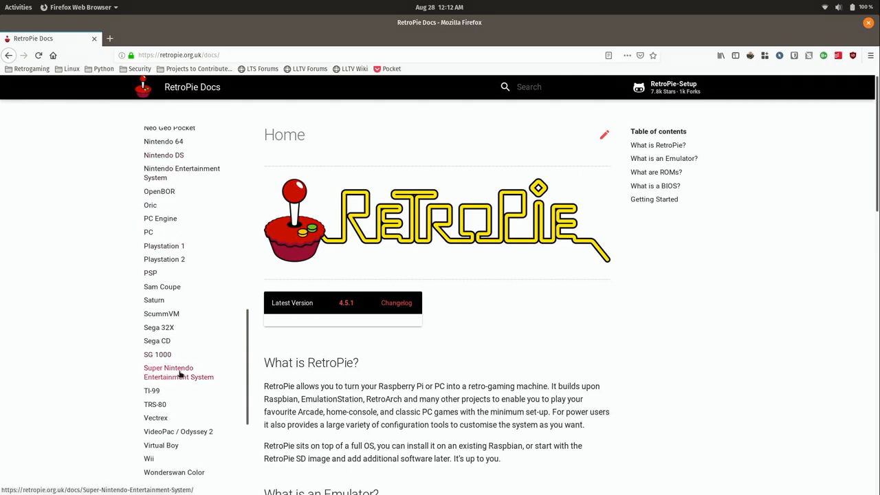
pyautogui.click(178, 371)
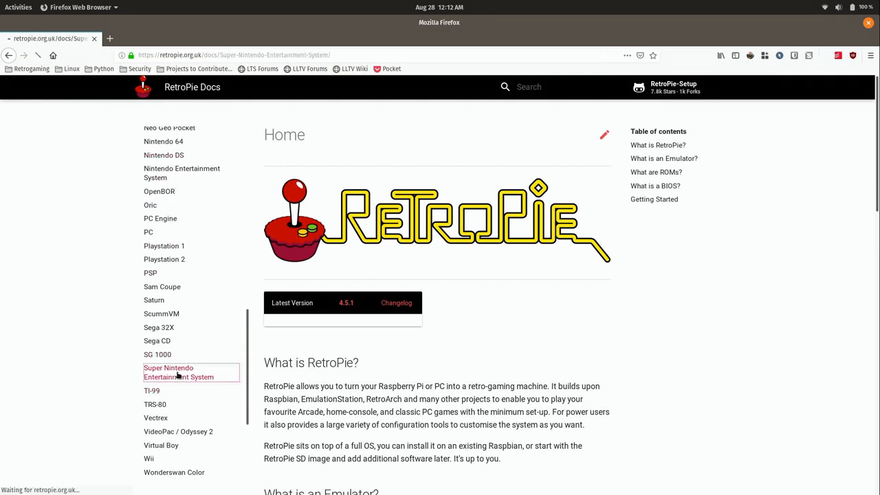
pyautogui.click(179, 371)
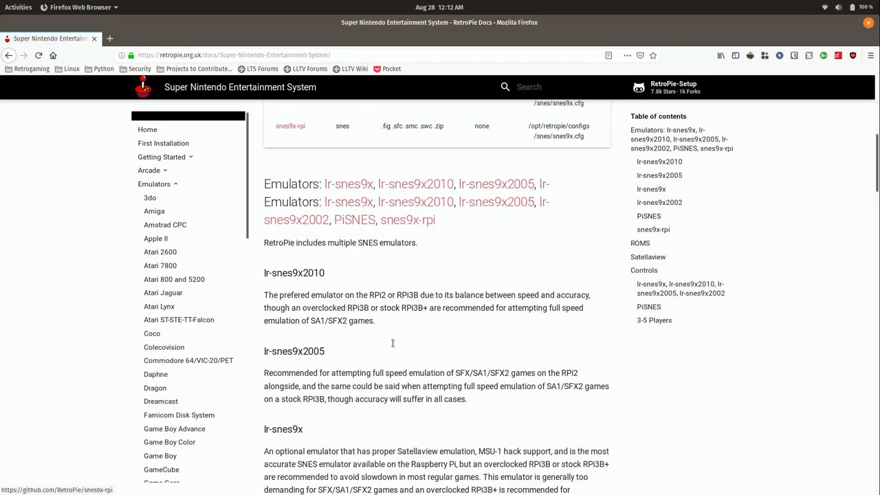
# Step: Scroll to the SNES Controls diagram, then open the Genesis/Megadrive docs page
pyautogui.scroll(-3)
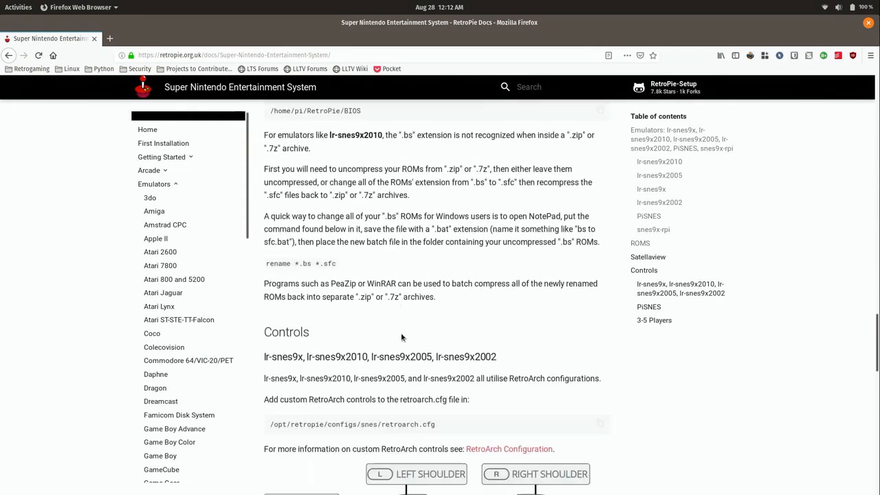
pyautogui.scroll(-3)
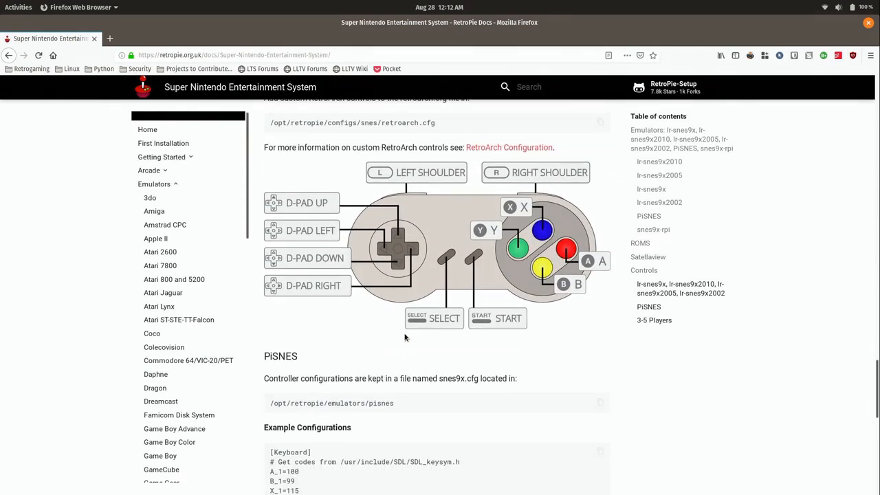
pyautogui.moveTo(403, 339)
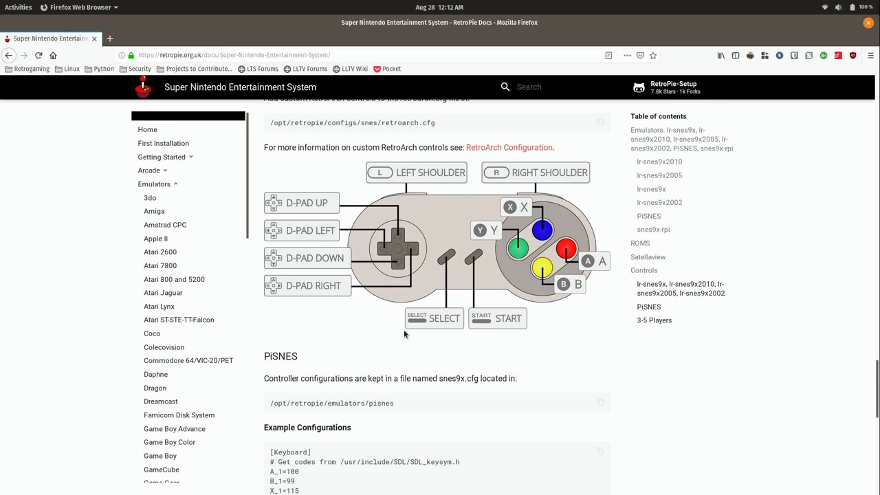
pyautogui.moveTo(415, 310)
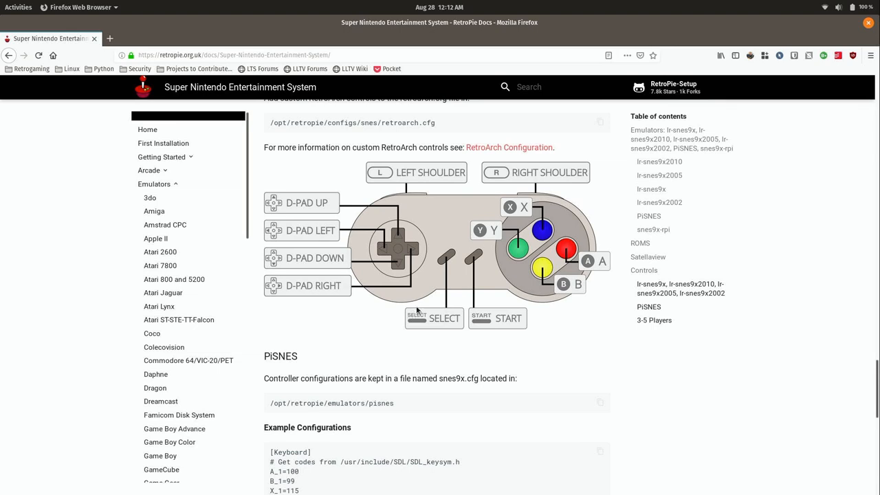
pyautogui.moveTo(425, 297)
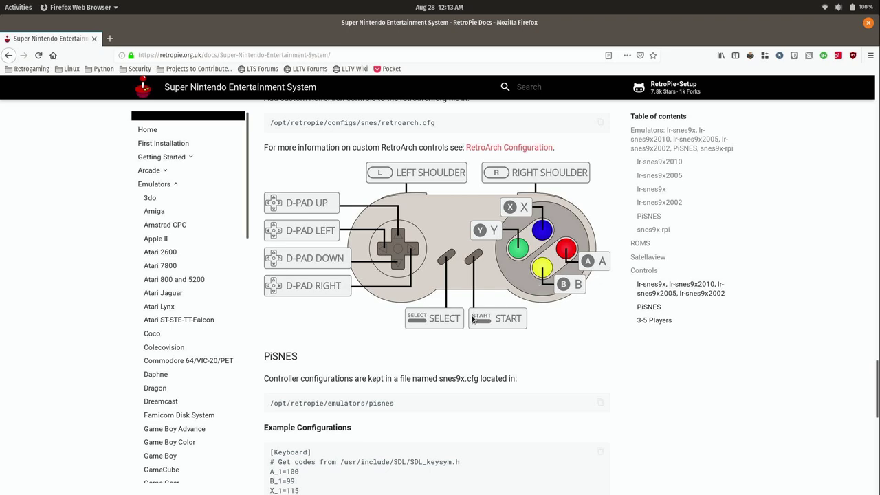
pyautogui.moveTo(164, 345)
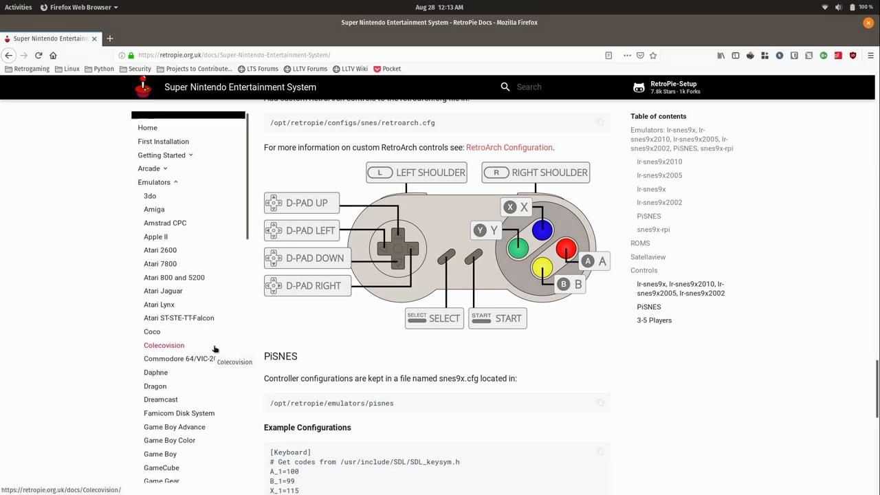
pyautogui.scroll(-3)
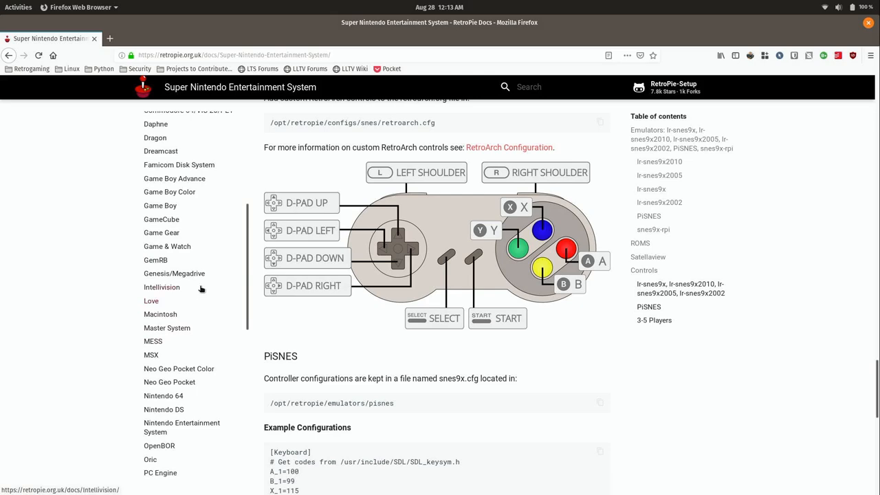
pyautogui.click(173, 273)
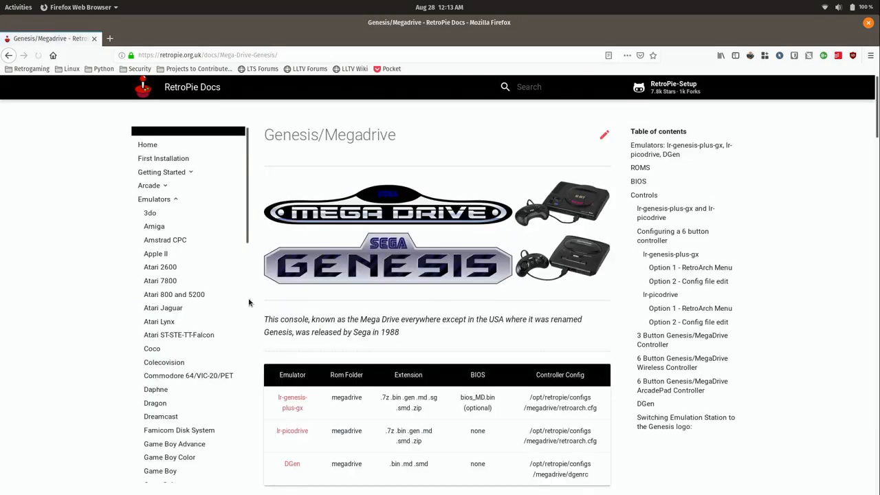
# Step: Scroll to the 6 Button Wireless and ArcadePad controller diagrams, then switch back to EmulationStation
pyautogui.scroll(-3)
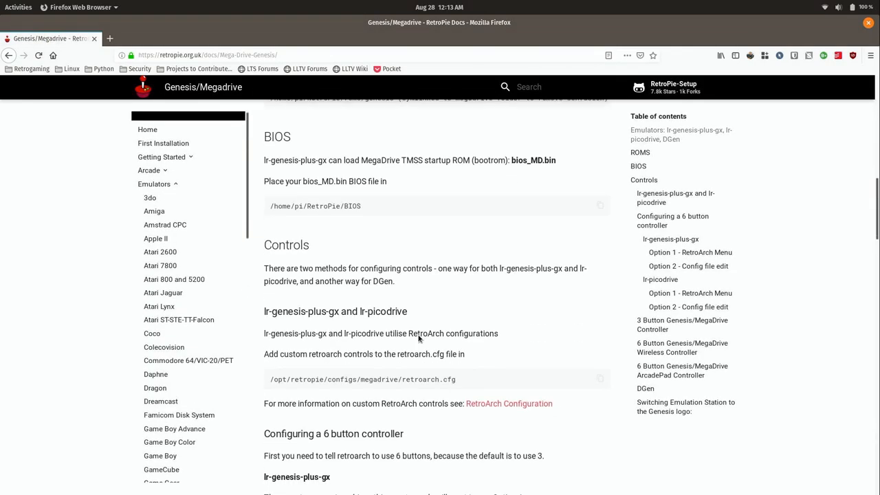
pyautogui.scroll(-3)
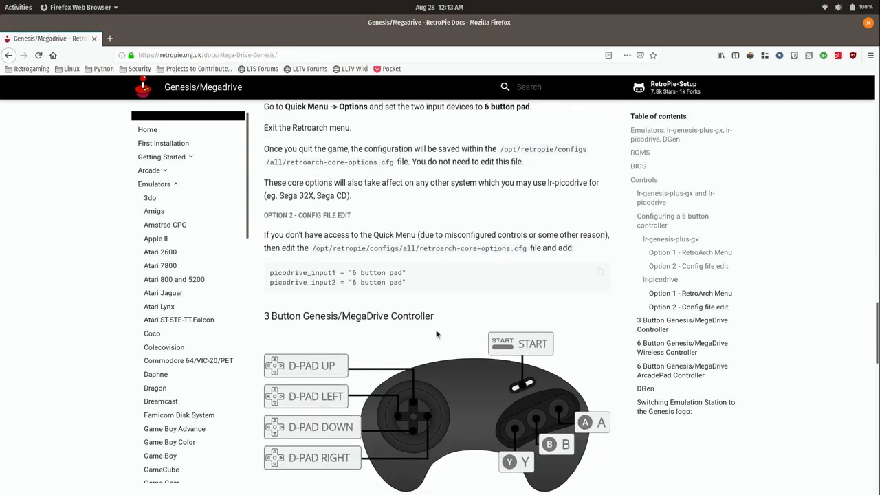
pyautogui.scroll(-3)
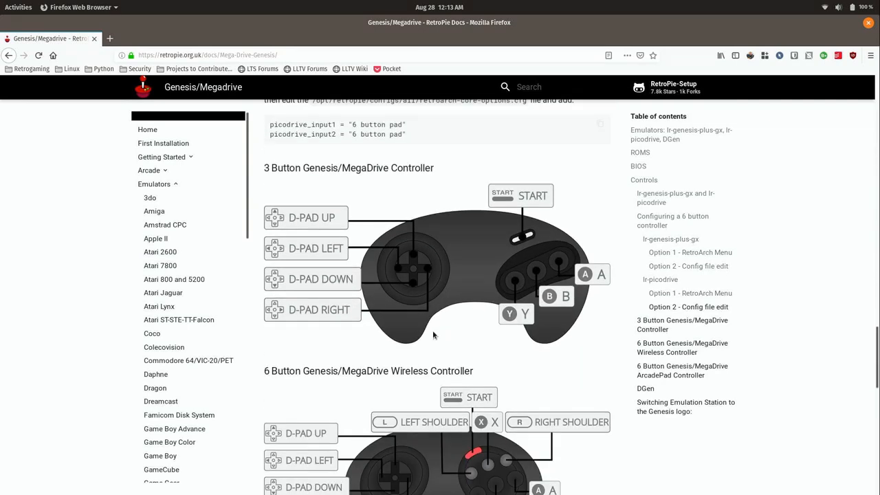
pyautogui.moveTo(440, 328)
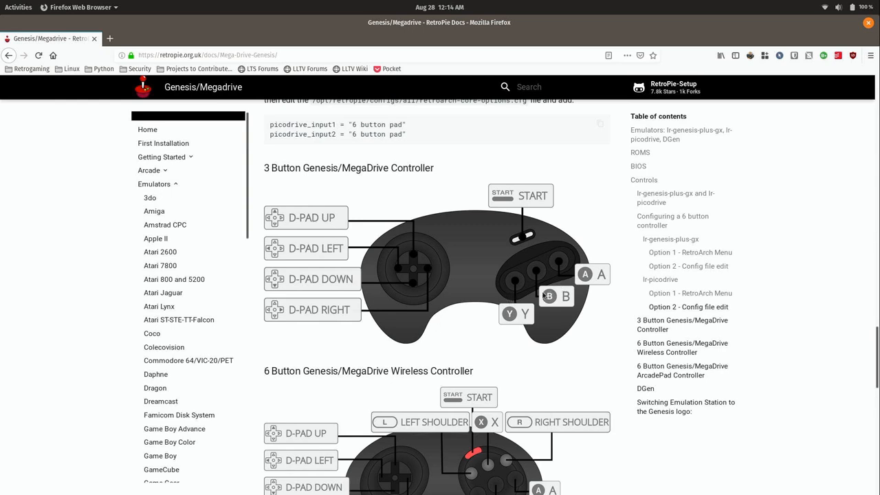
pyautogui.scroll(-3)
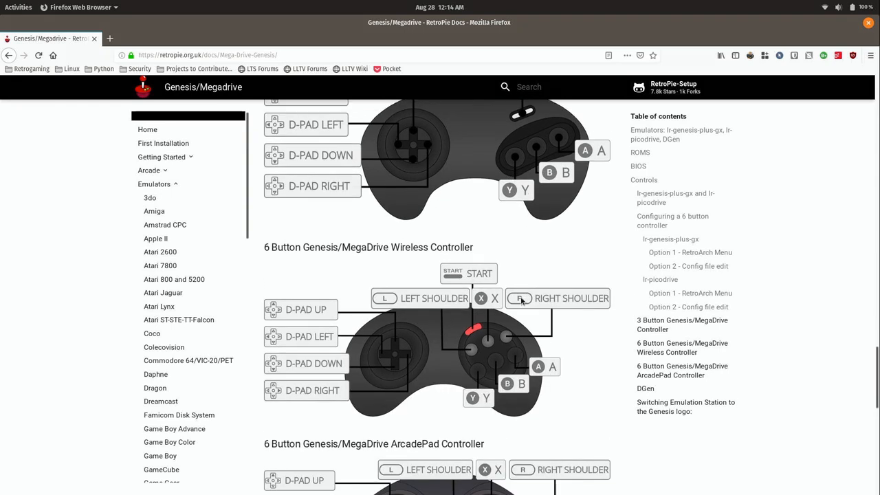
pyautogui.scroll(-3)
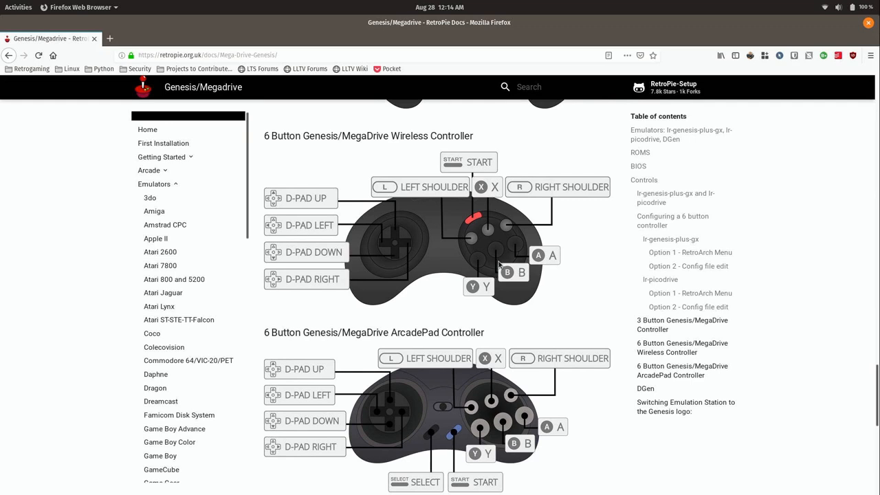
pyautogui.moveTo(566, 259)
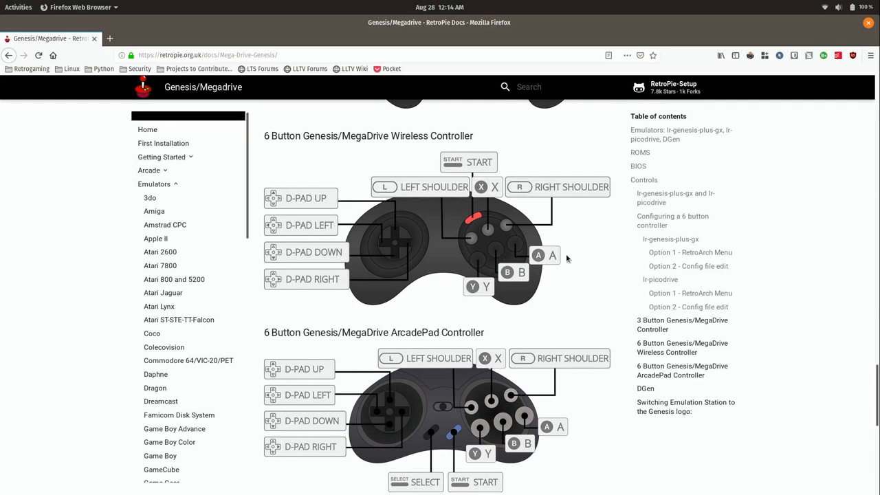
pyautogui.moveTo(562, 256)
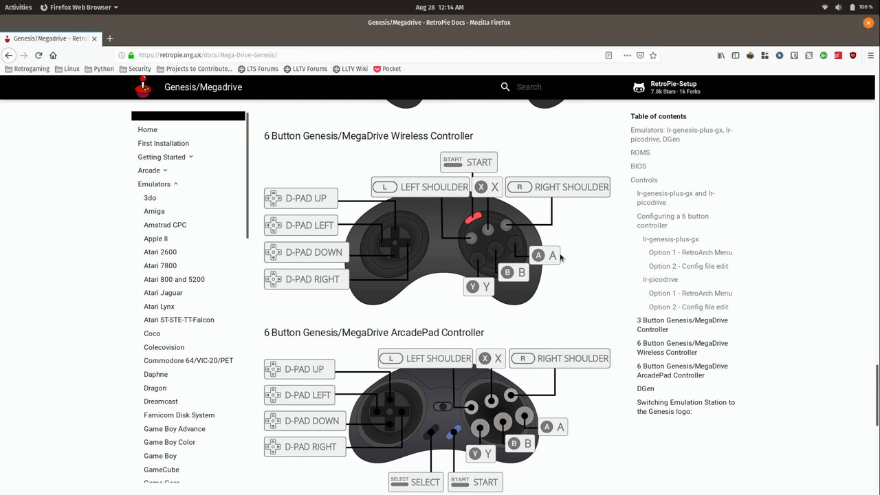
pyautogui.moveTo(569, 264)
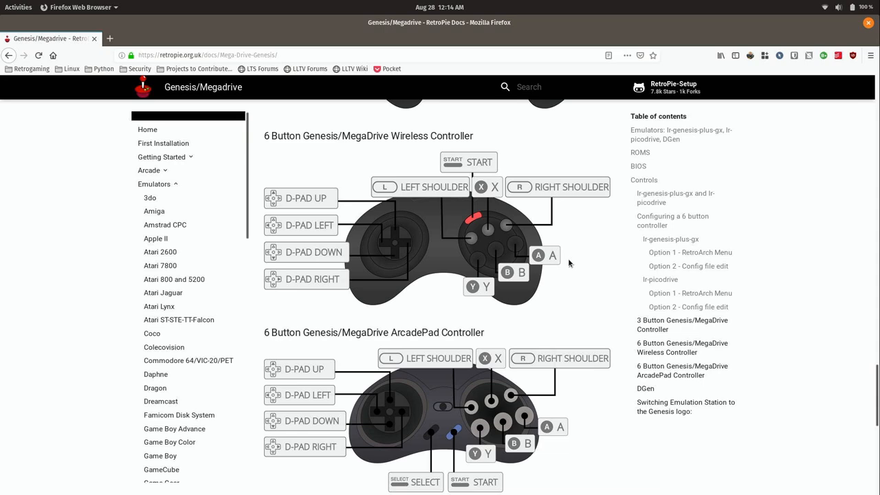
pyautogui.click(16, 8)
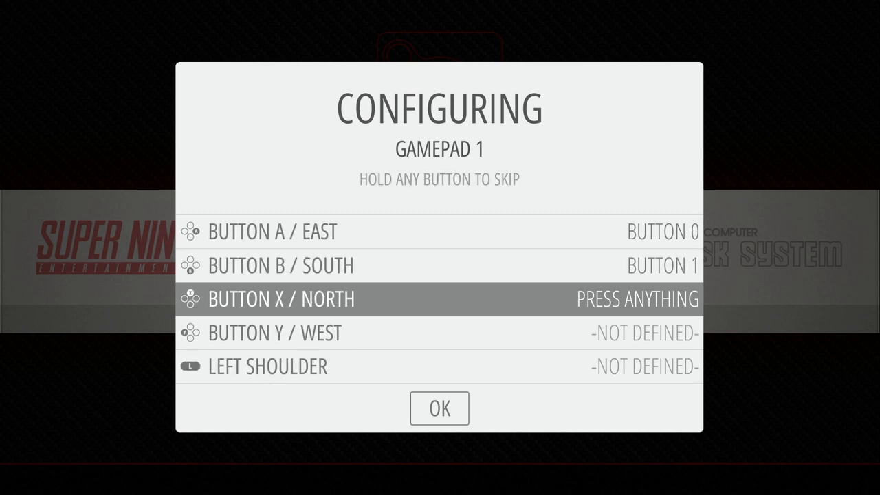
# Step: Assign the gamepad's X / North button in Configuring Gamepad 1 and move along the carousel
pyautogui.press('button')
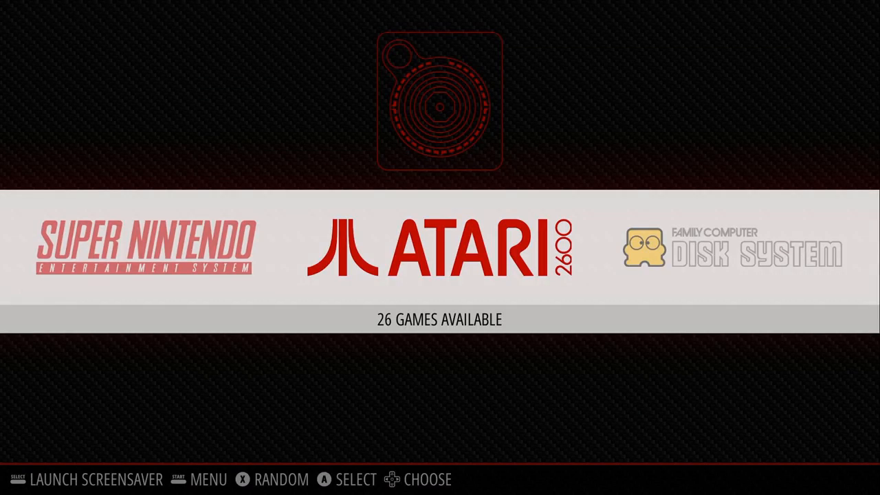
pyautogui.hscroll(3)
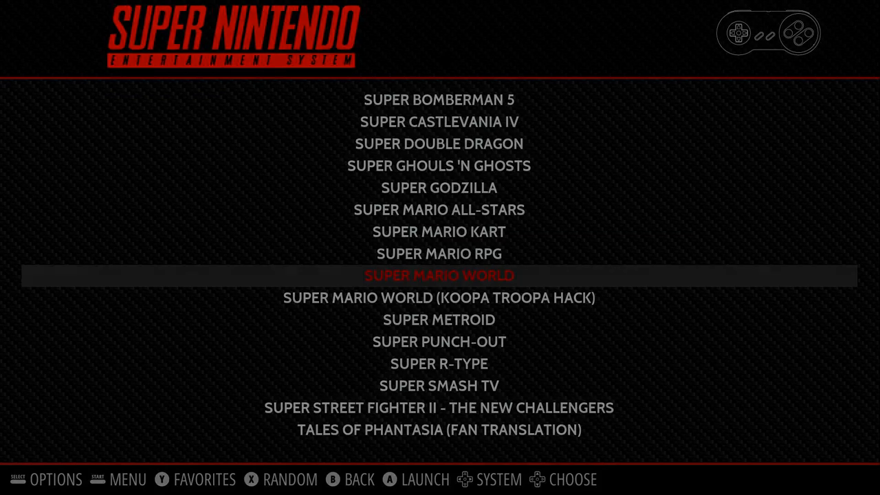
# Step: Launch Super Mario World from the Super Nintendo list and start running through the level
pyautogui.press('Enter')
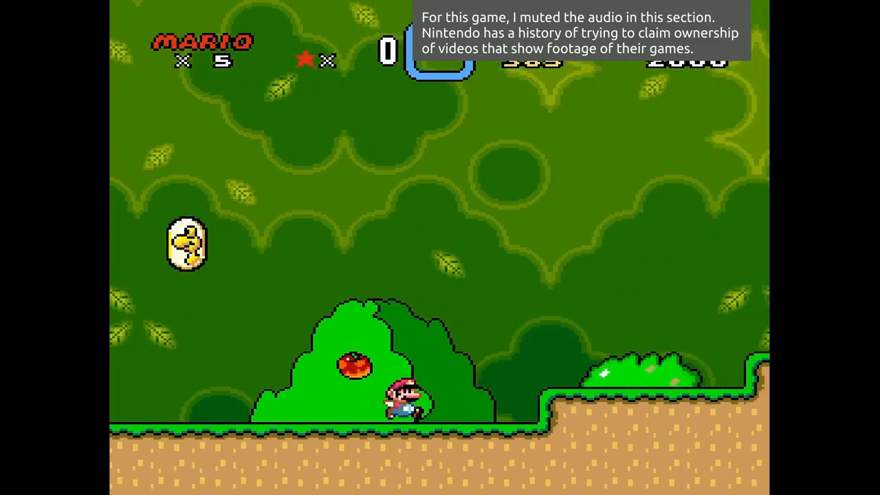
pyautogui.press('space')
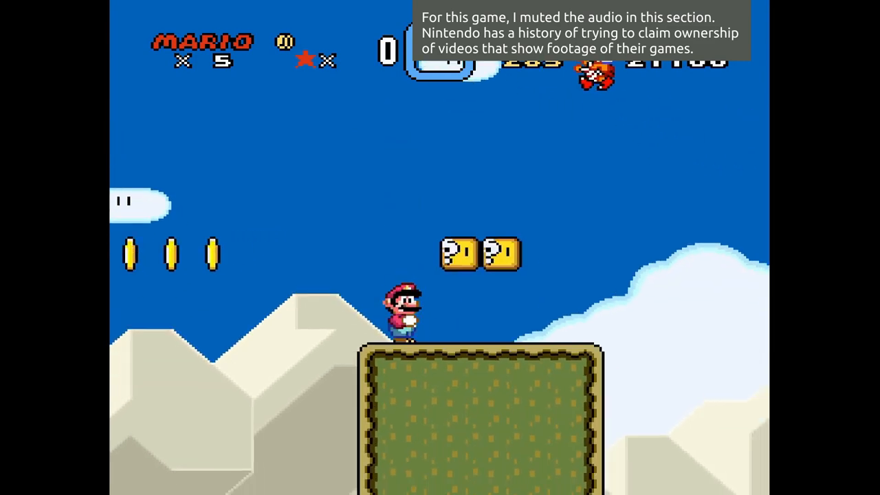
# Step: Keep playing the Super Mario World level with the gamepad before exiting to the carousel
pyautogui.press('right')
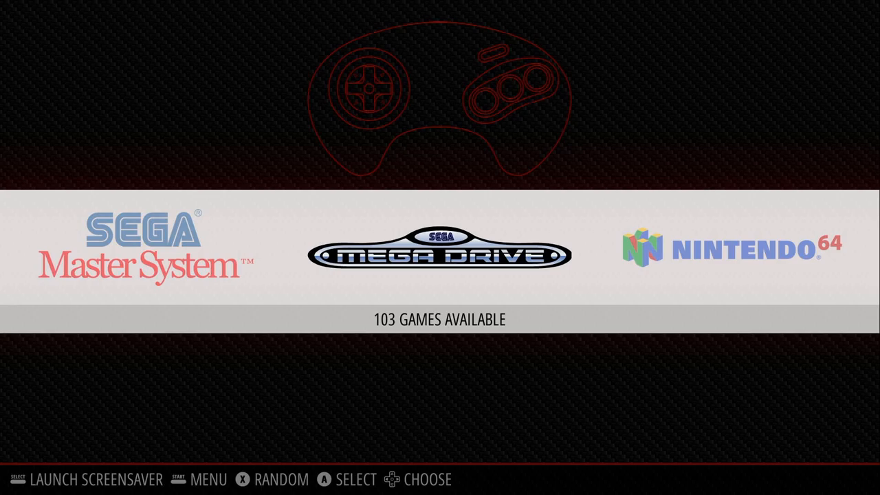
# Step: Enter the Mega Drive list and scroll down to the Sonic titles to launch Sonic 3
pyautogui.click(437, 255)
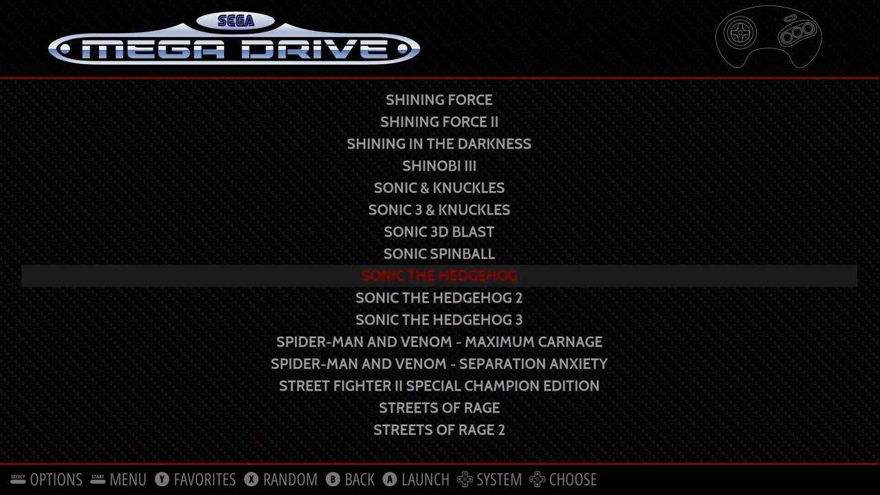
pyautogui.scroll(-3)
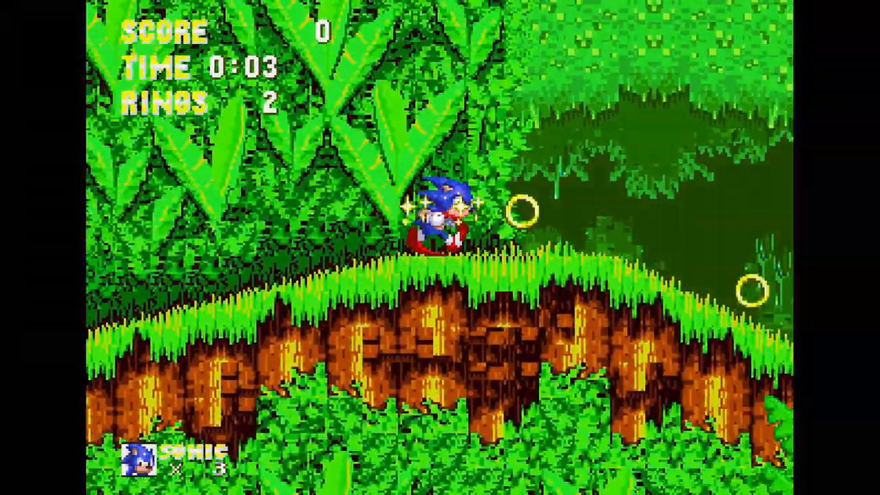
# Step: Run Sonic right through Angel Island Zone to a special stage, then quit to the carousel
pyautogui.press('Right')
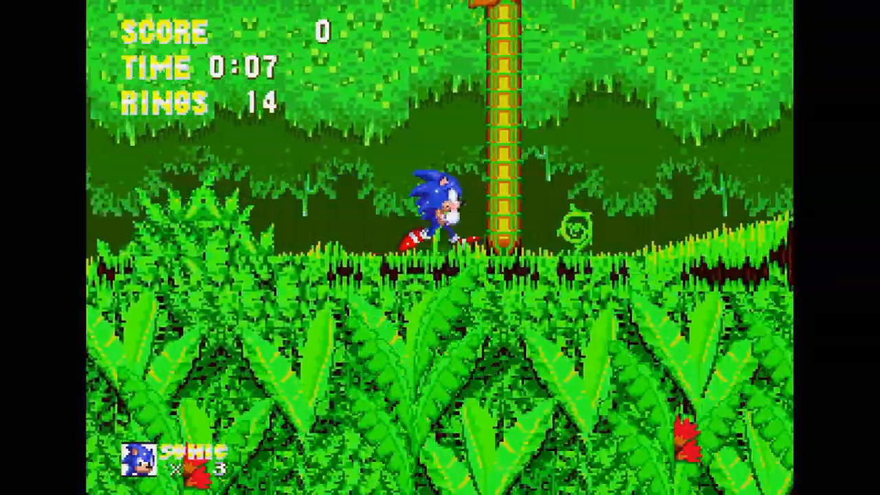
pyautogui.press('Right')
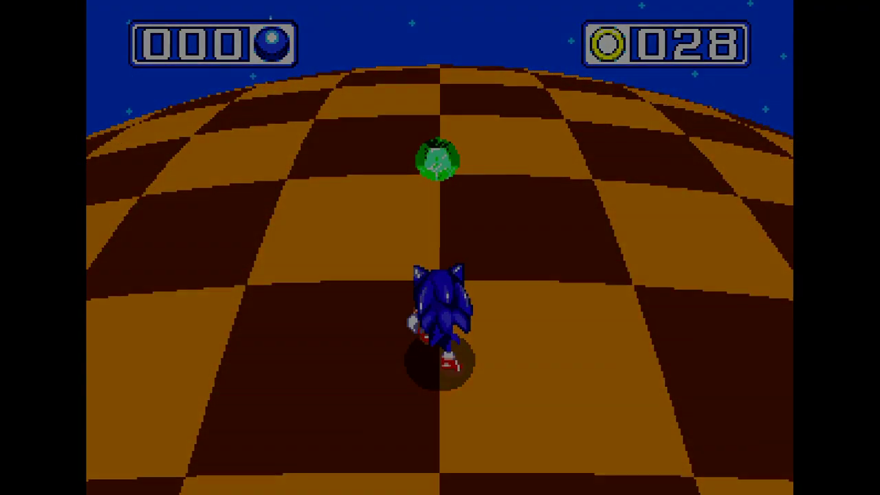
pyautogui.press('Escape')
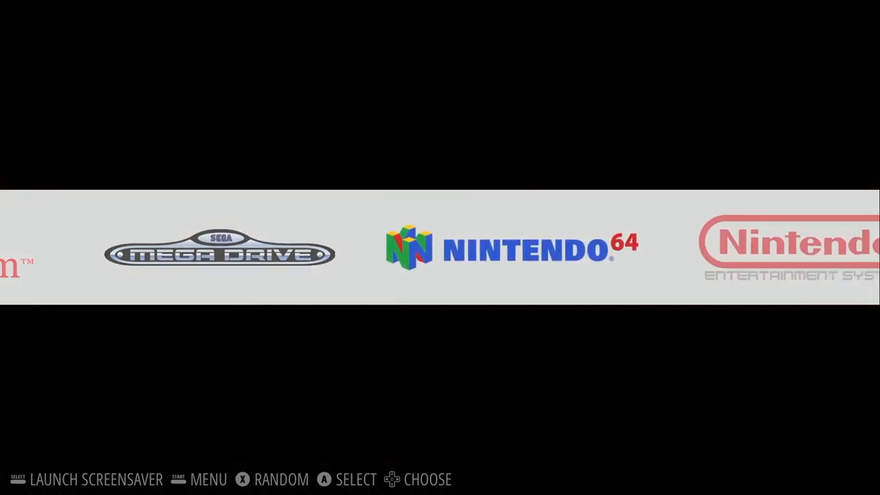
# Step: Move the carousel to MAME and launch the Mortal Kombat arcade game
pyautogui.hscroll(3)
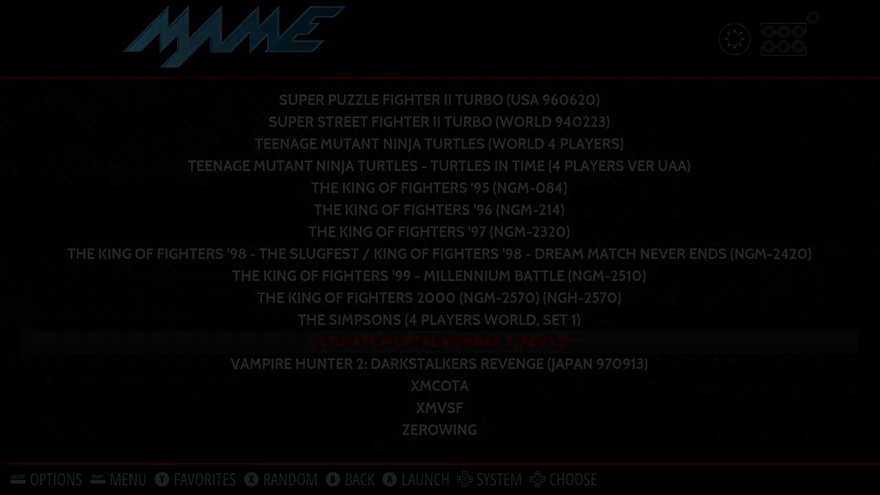
pyautogui.click(440, 341)
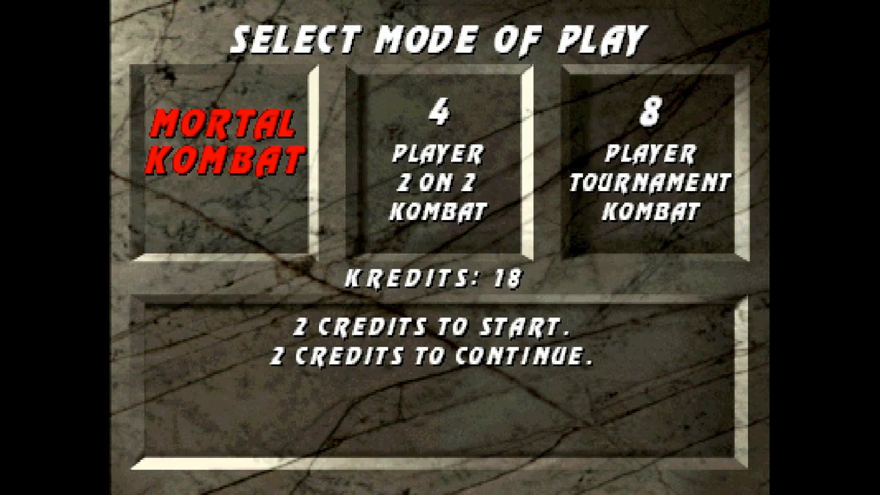
# Step: Play Mortal Kombat to its character select screen, then quit back to the game lists
pyautogui.click(227, 165)
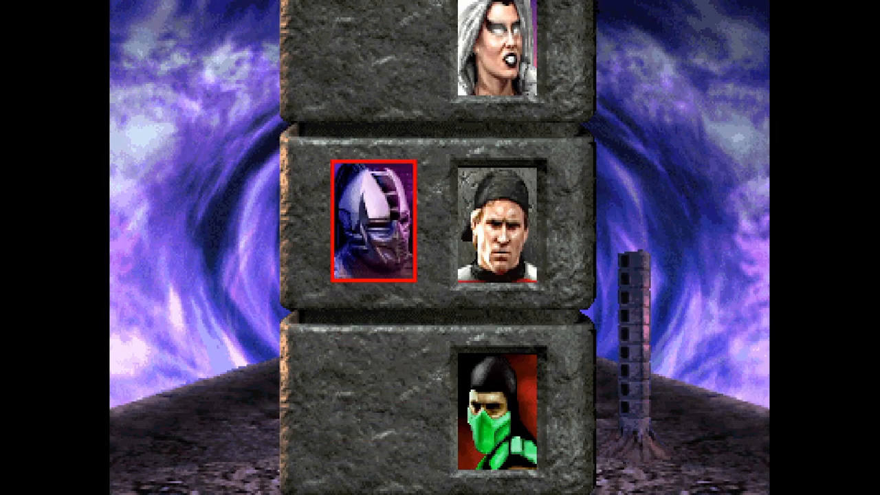
pyautogui.press('Enter')
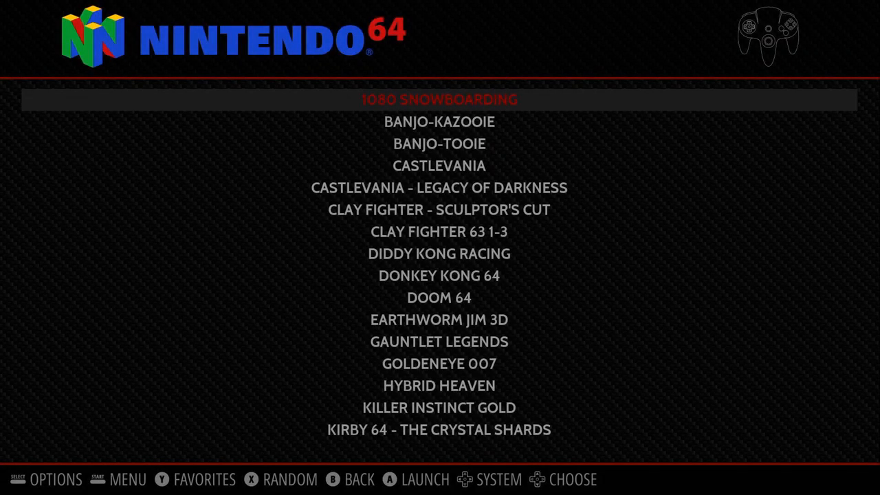
# Step: Scroll the Nintendo 64 list to The Legend of Zelda - Ocarina of Time and launch it
pyautogui.scroll(-3)
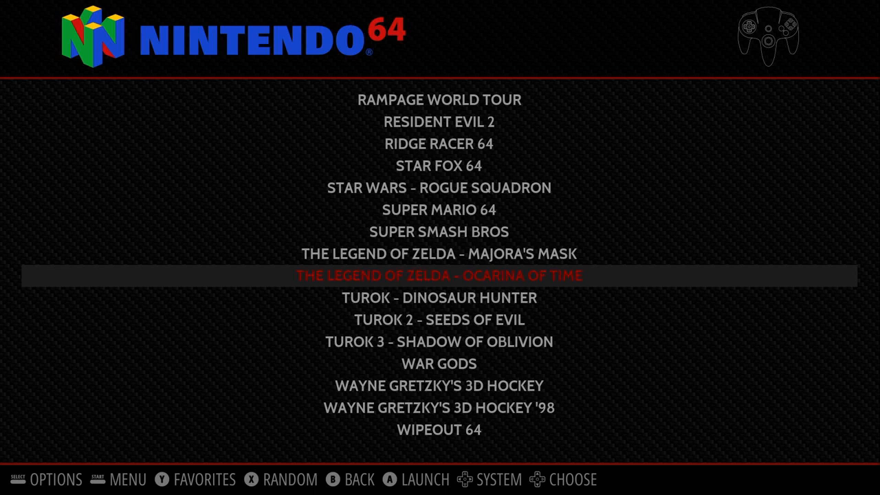
pyautogui.press('Enter')
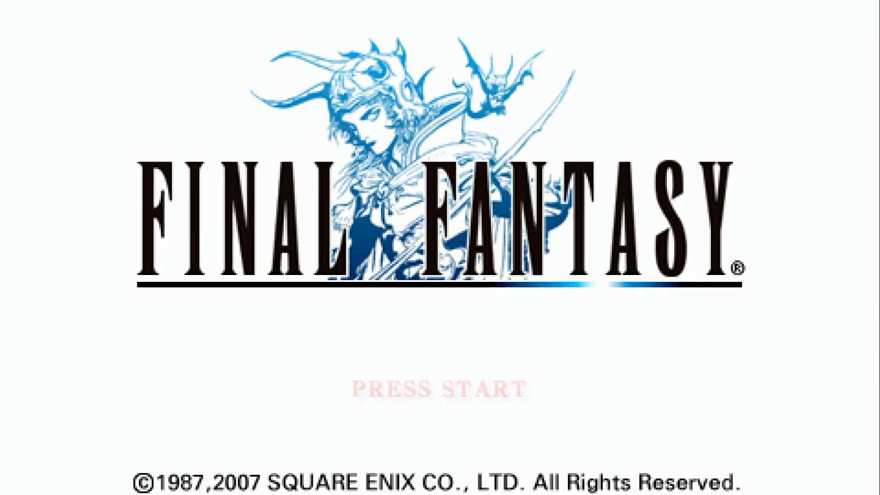
# Step: Start a new Final Fantasy game with a Monk as the second party member and begin play
pyautogui.press('enter')
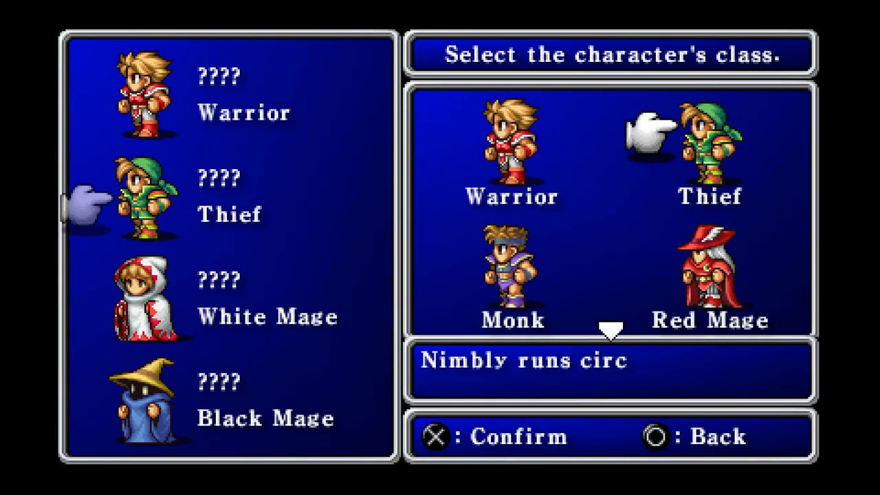
pyautogui.click(512, 275)
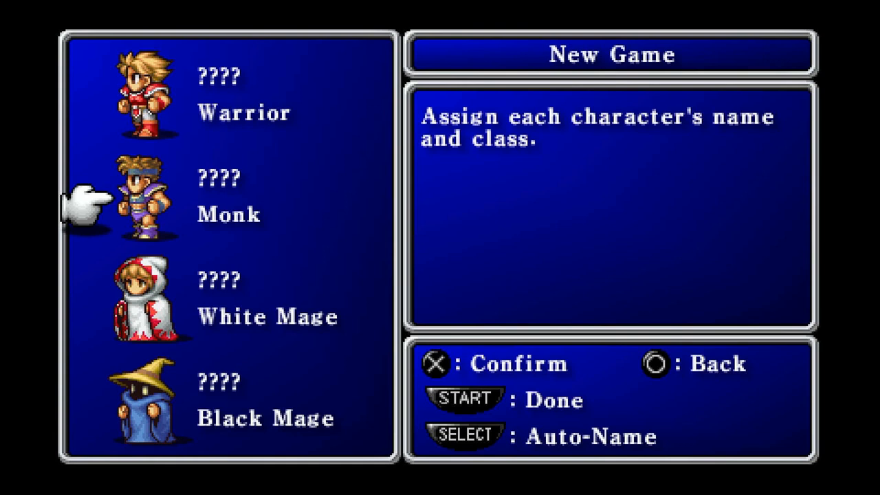
pyautogui.press('select')
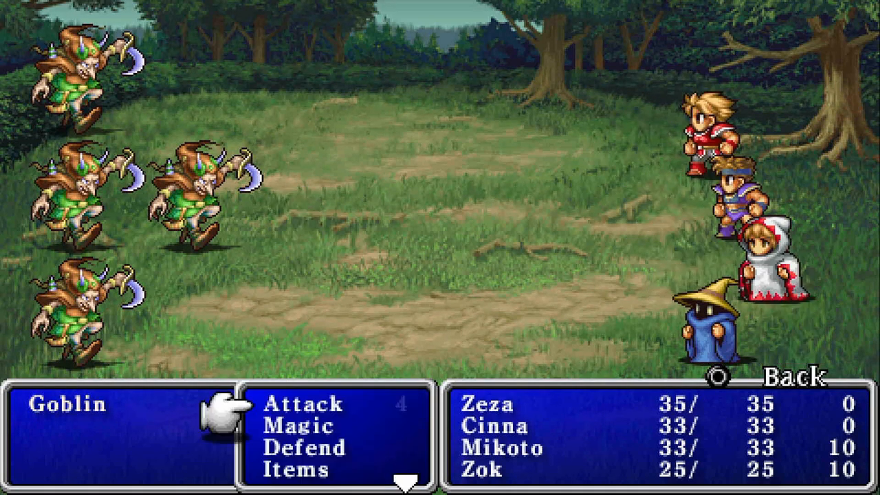
# Step: Attack the goblins, exit Final Fantasy and highlight Star Ocean - Second Evolution in the PSP list
pyautogui.click(324, 404)
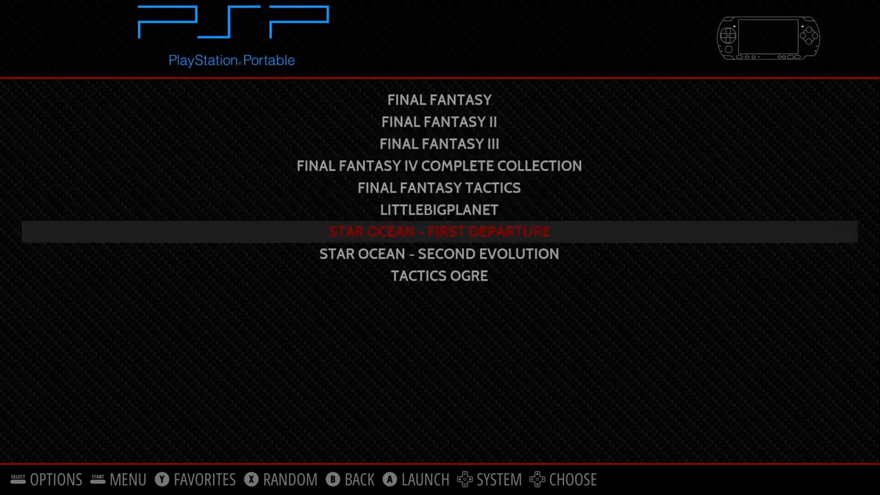
pyautogui.press('Down')
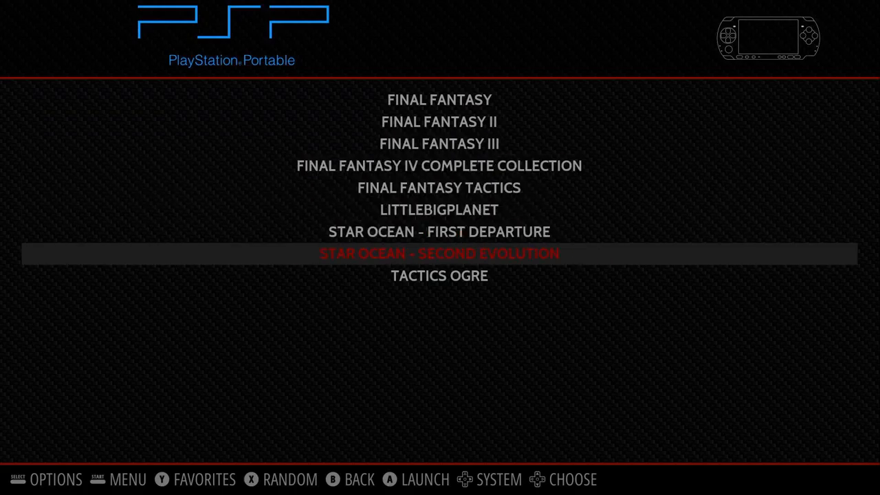